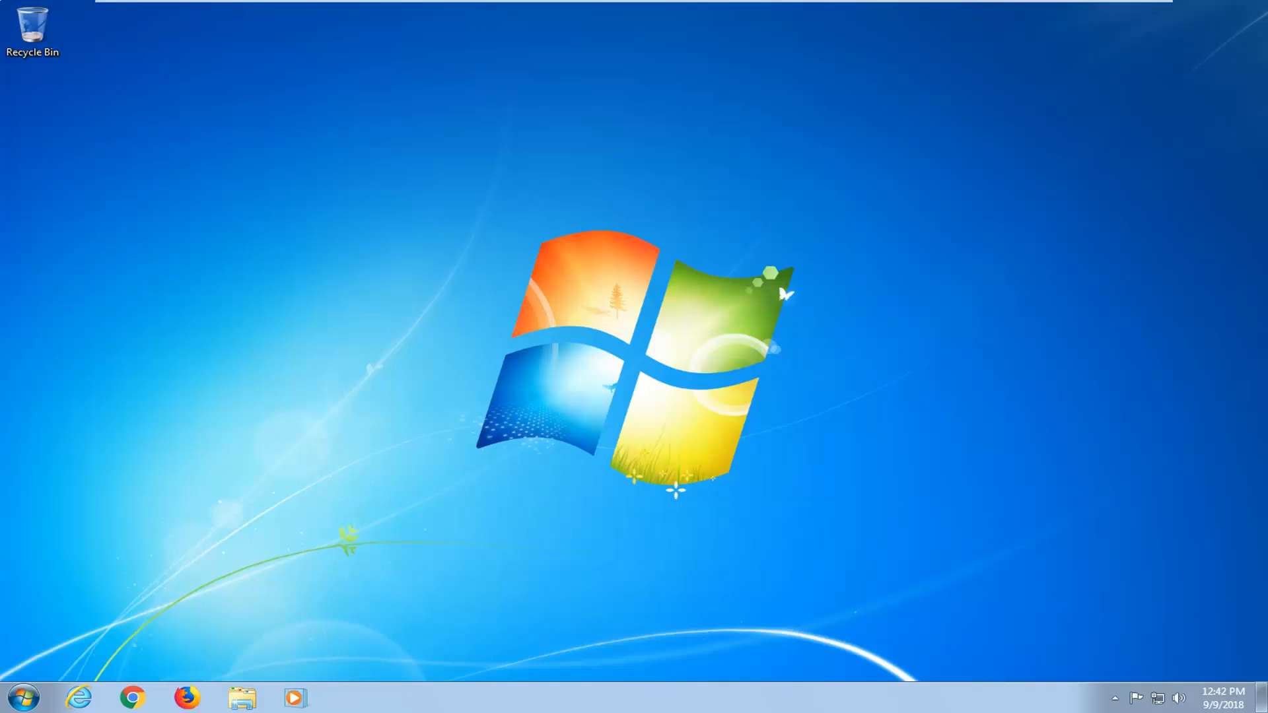
Step: Search the Start Menu for 'services' and launch the Services console
{"action": "left_click", "coordinate": [22, 697]}
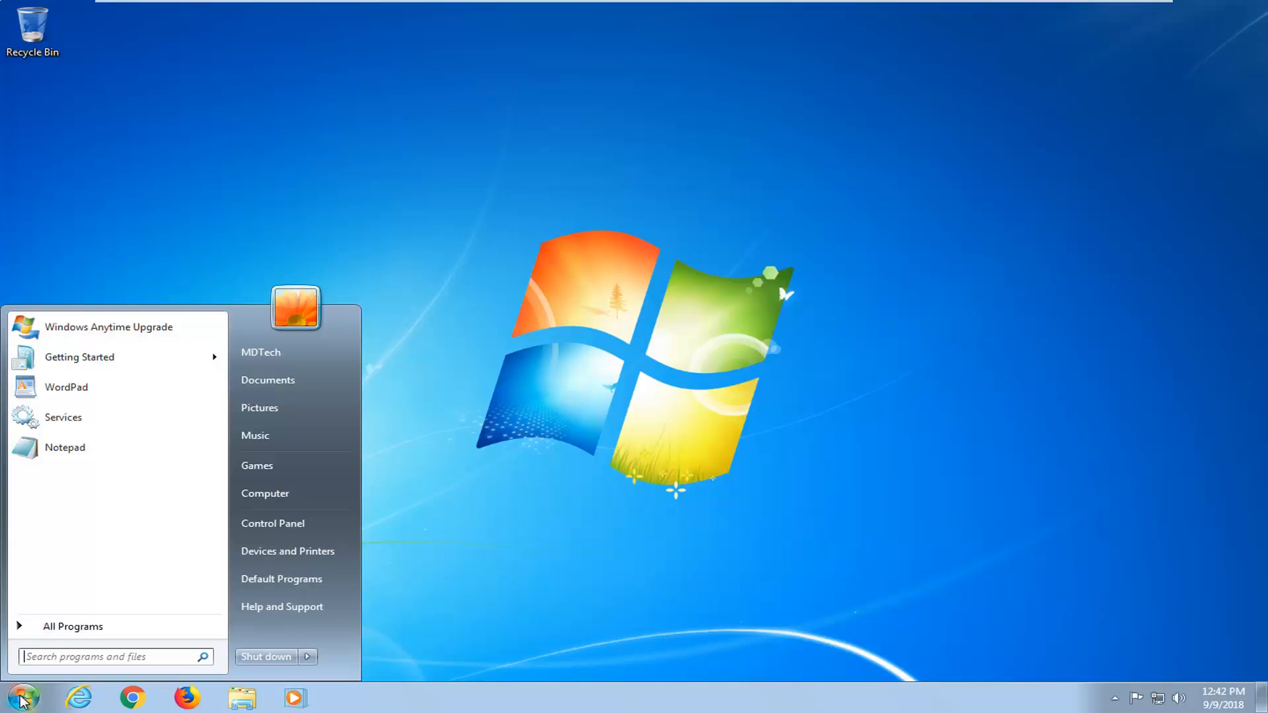
{"action": "type", "text": "services"}
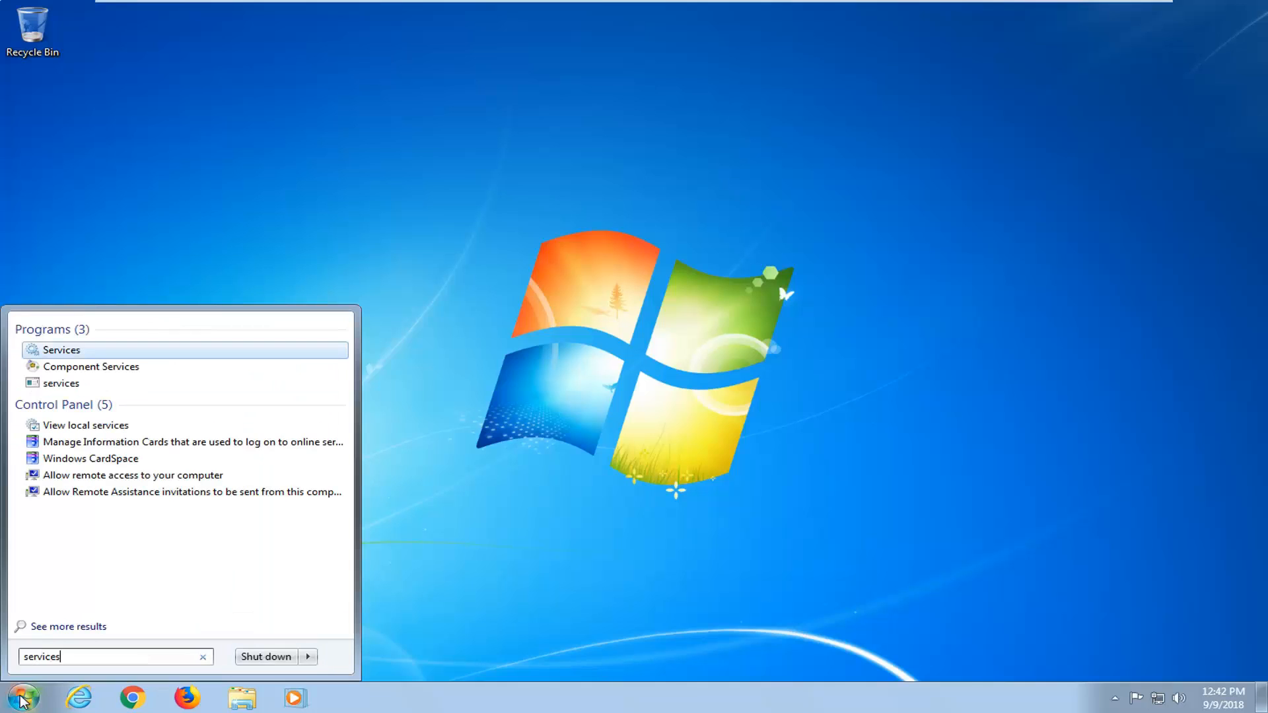
{"action": "mouse_move", "coordinate": [60, 349]}
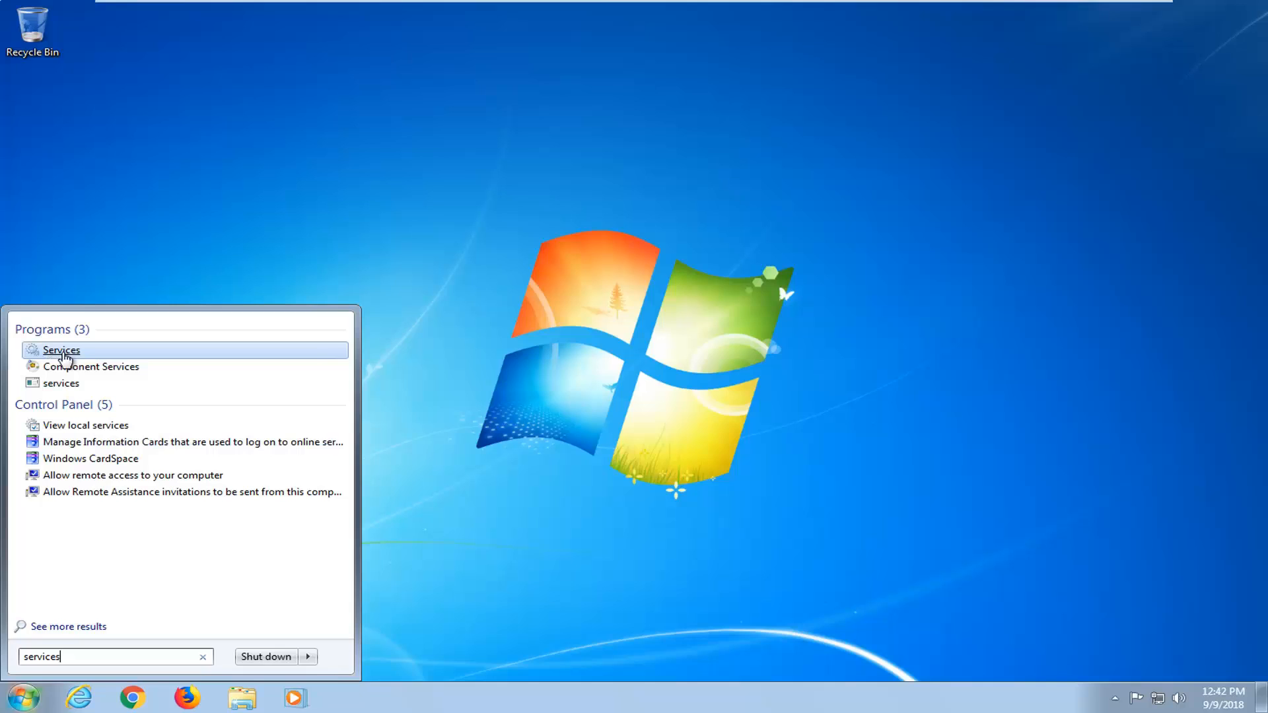
{"action": "left_click", "coordinate": [61, 350]}
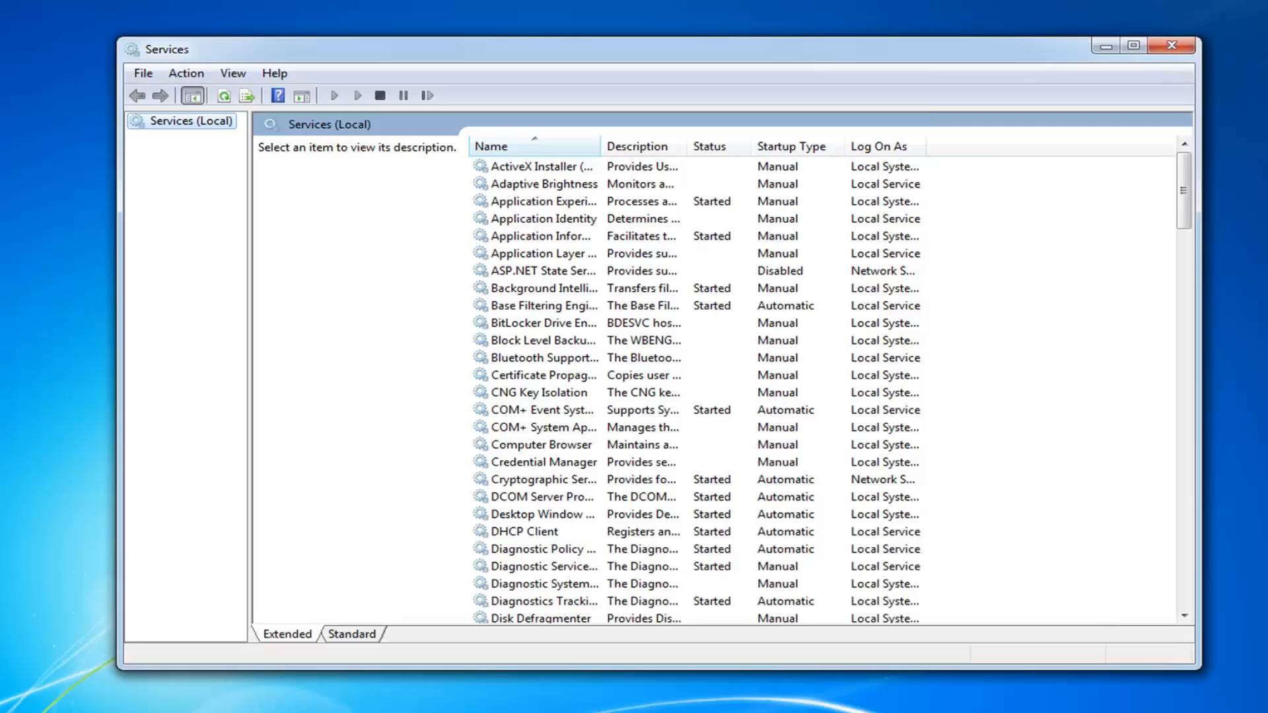
{"action": "mouse_move", "coordinate": [728, 450]}
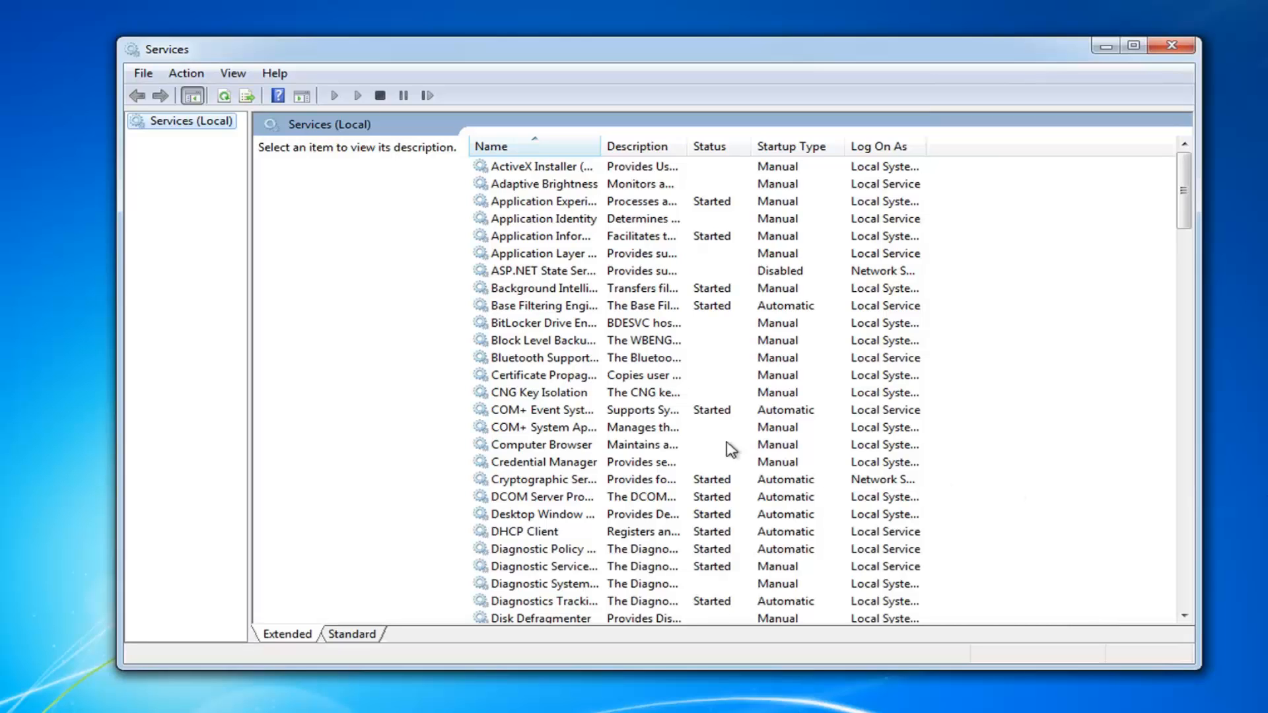
{"action": "mouse_move", "coordinate": [533, 473]}
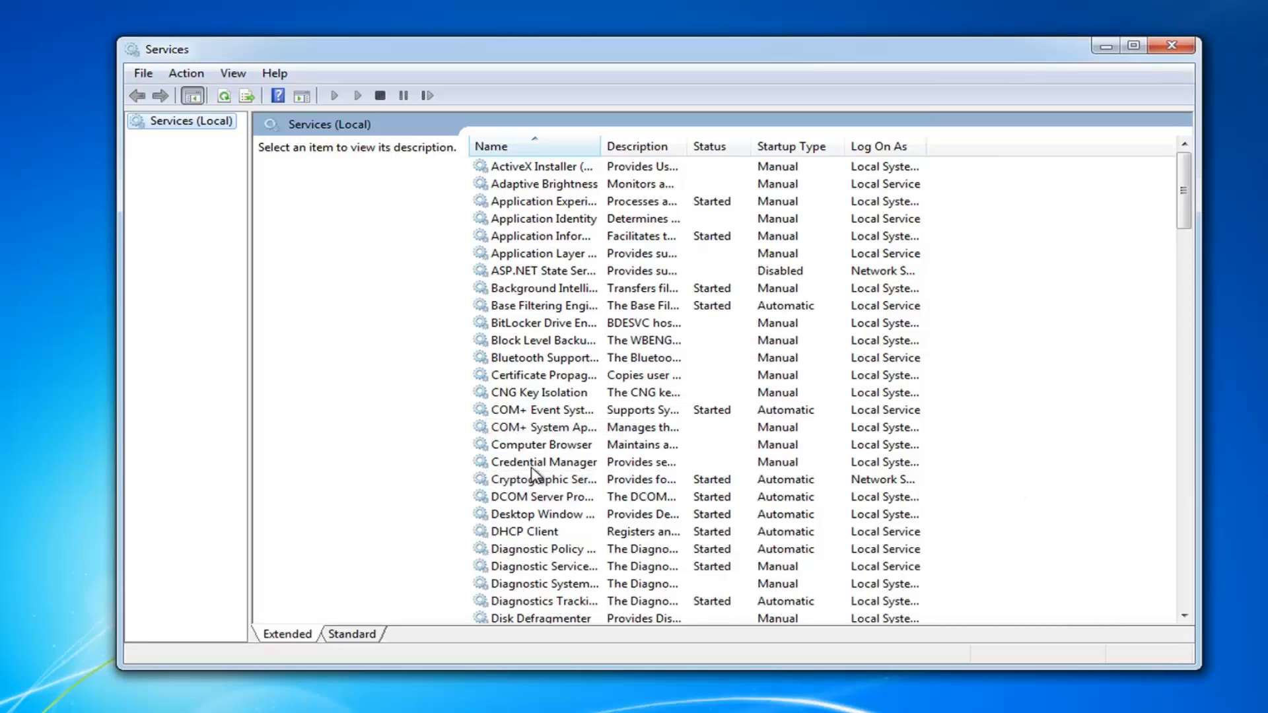
Step: Scroll the services list down and select Peer Name Resolution Protocol
{"action": "left_click", "coordinate": [541, 462]}
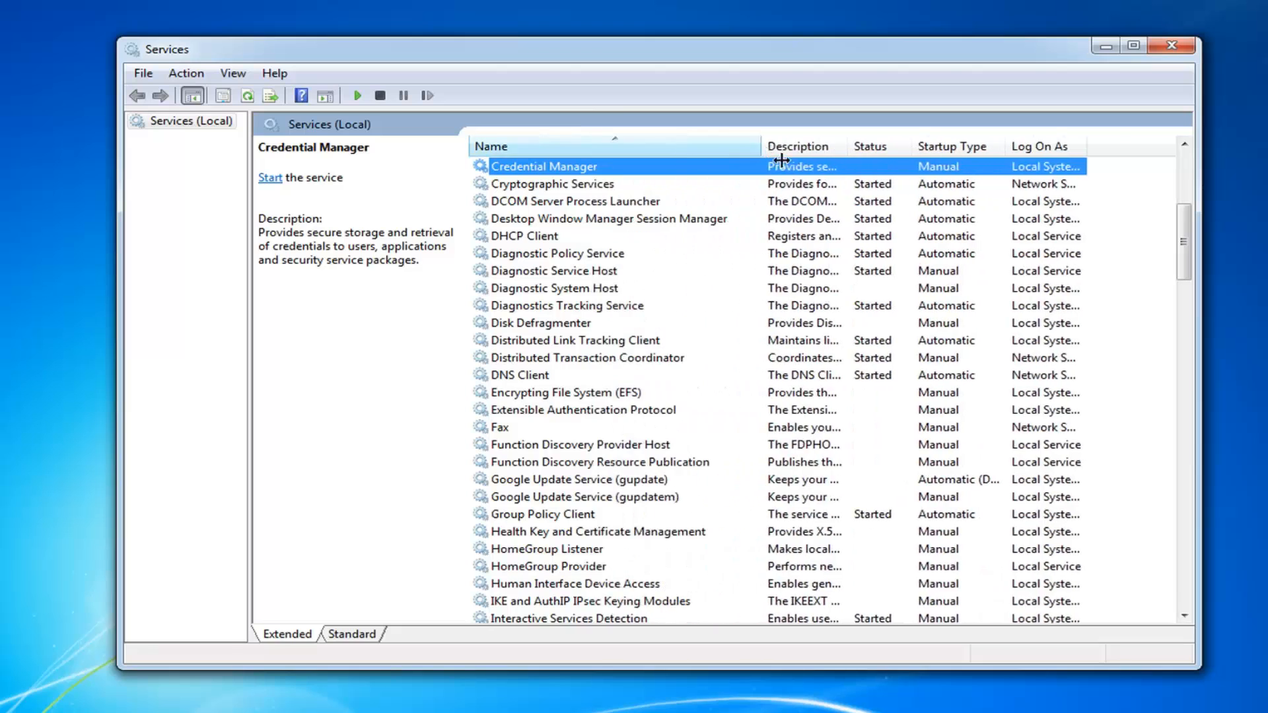
{"action": "scroll", "scroll_direction": "down", "scroll_amount": 3}
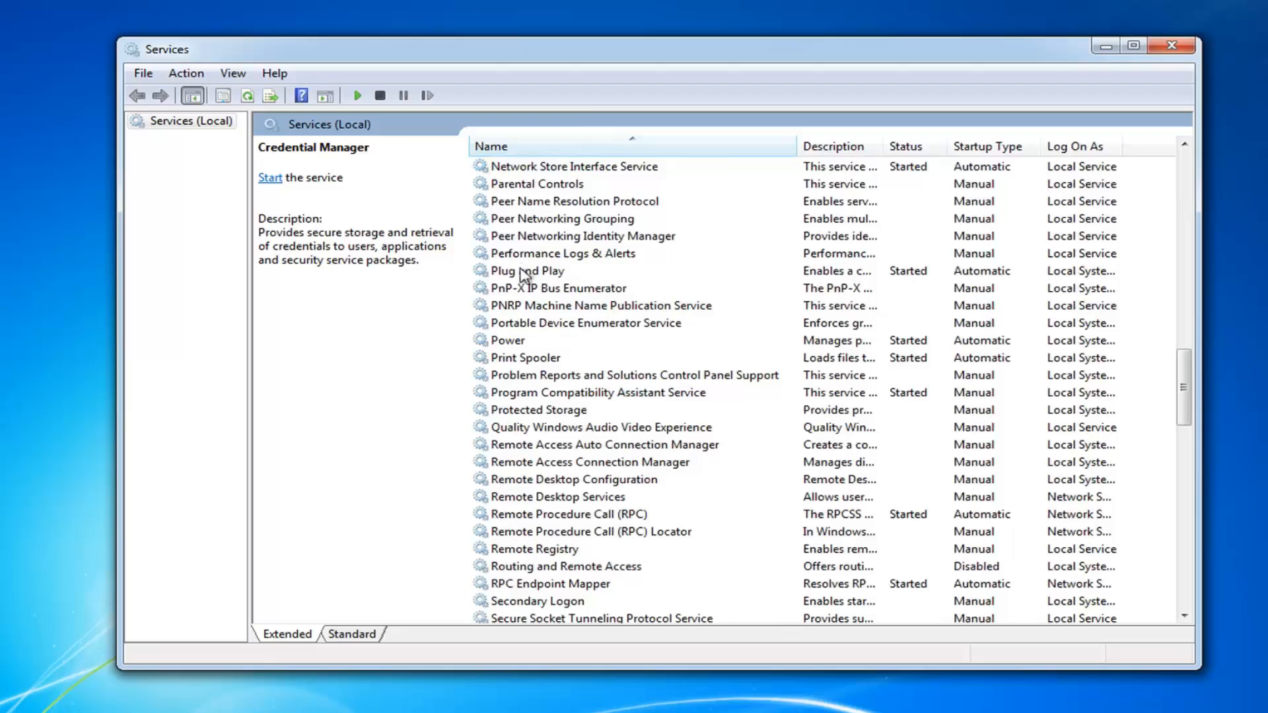
{"action": "left_click", "coordinate": [574, 306]}
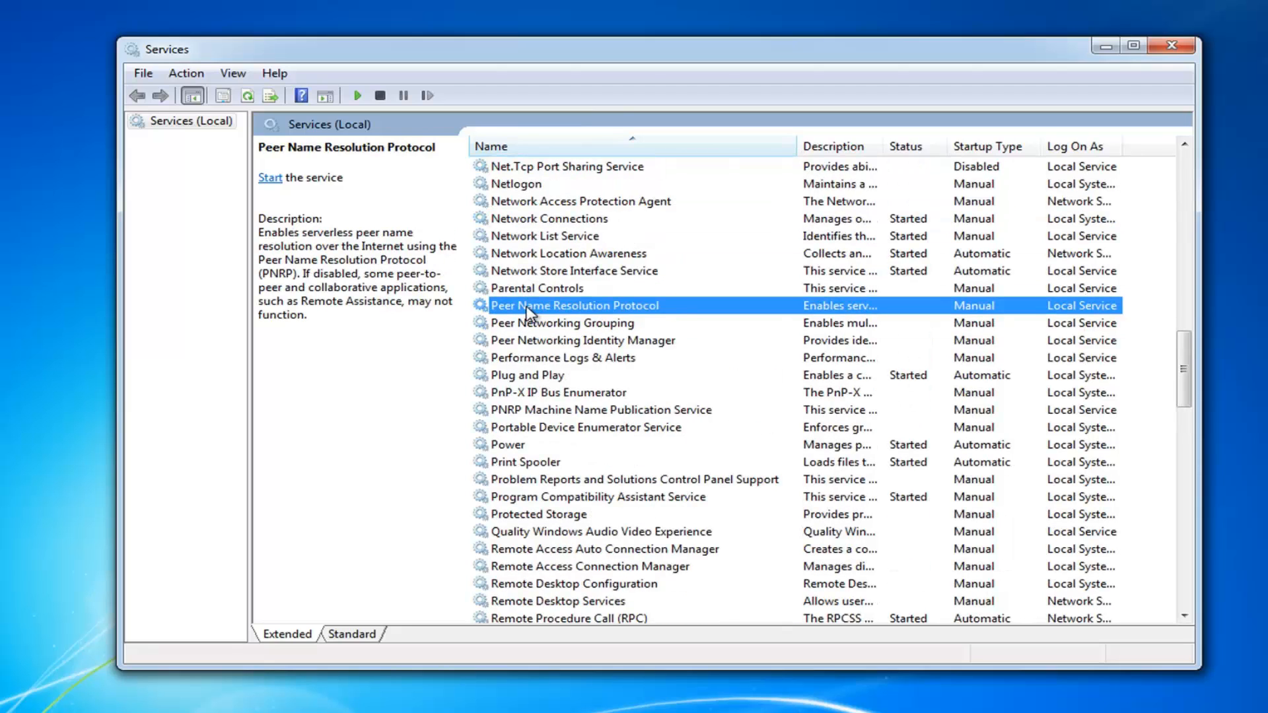
Step: Start the Peer Name Resolution Protocol service from its properties and close them
{"action": "double_click", "coordinate": [575, 306]}
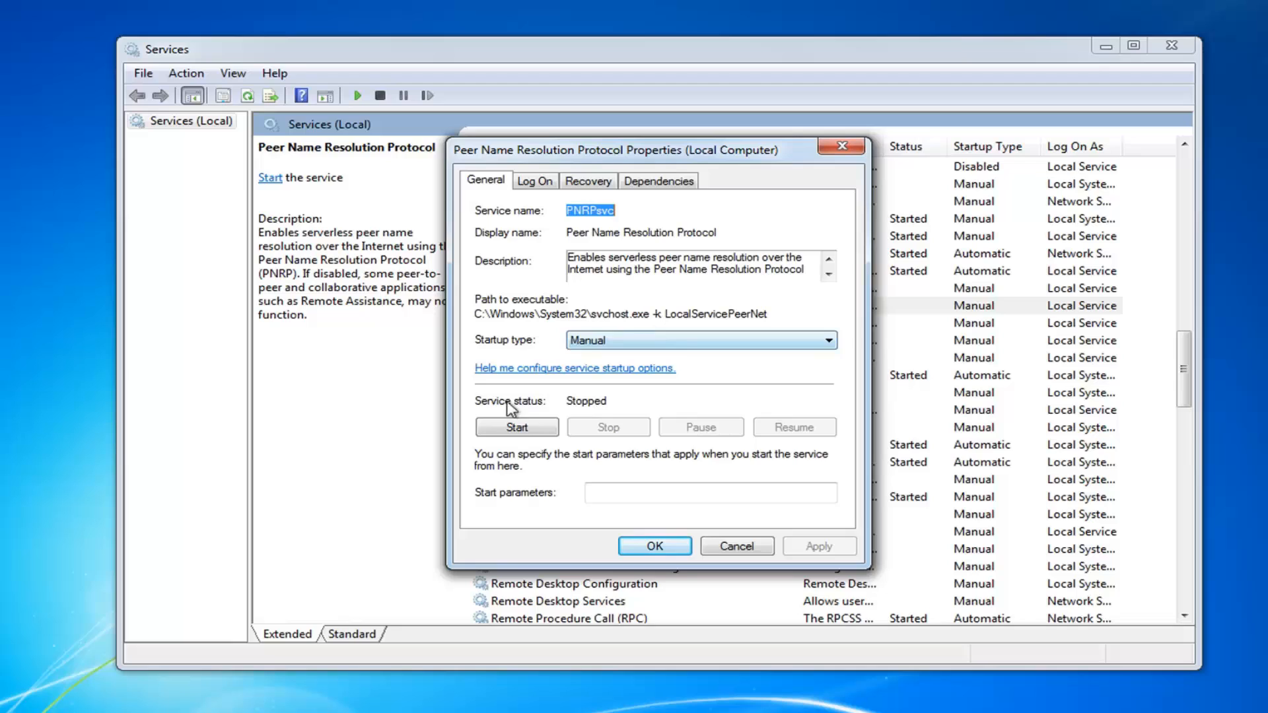
{"action": "left_click", "coordinate": [516, 427]}
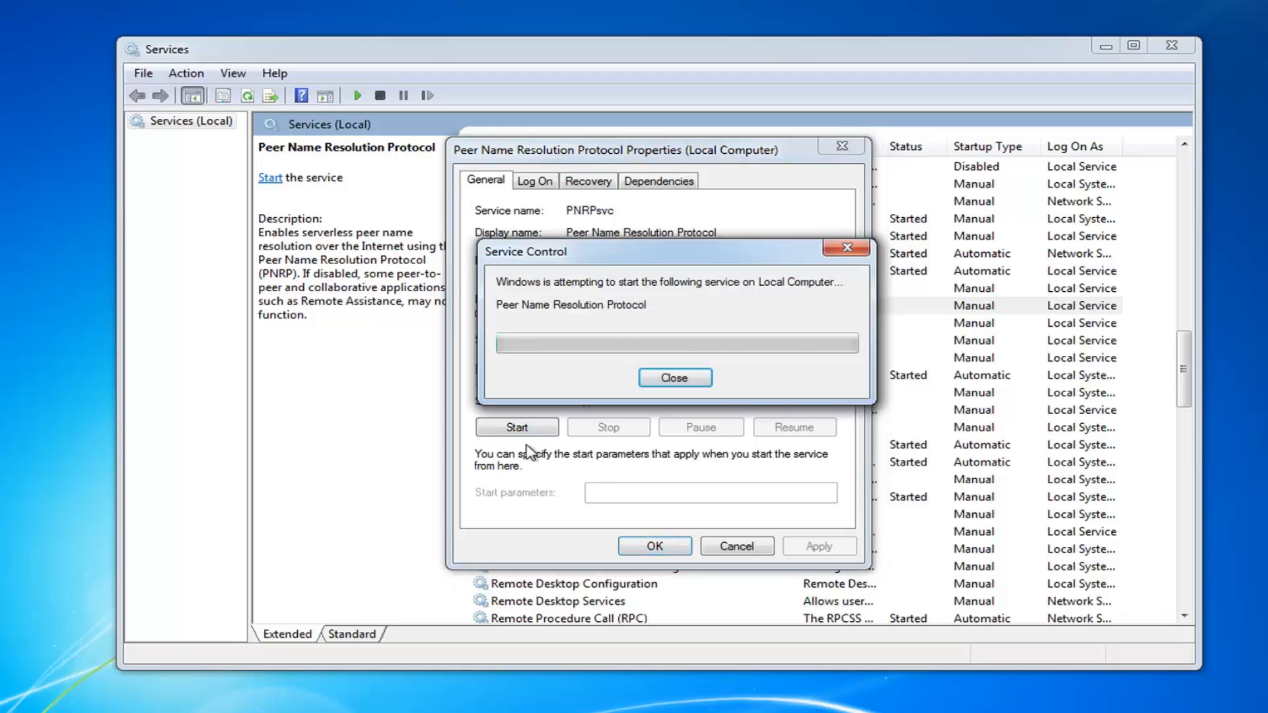
{"action": "left_click", "coordinate": [673, 378]}
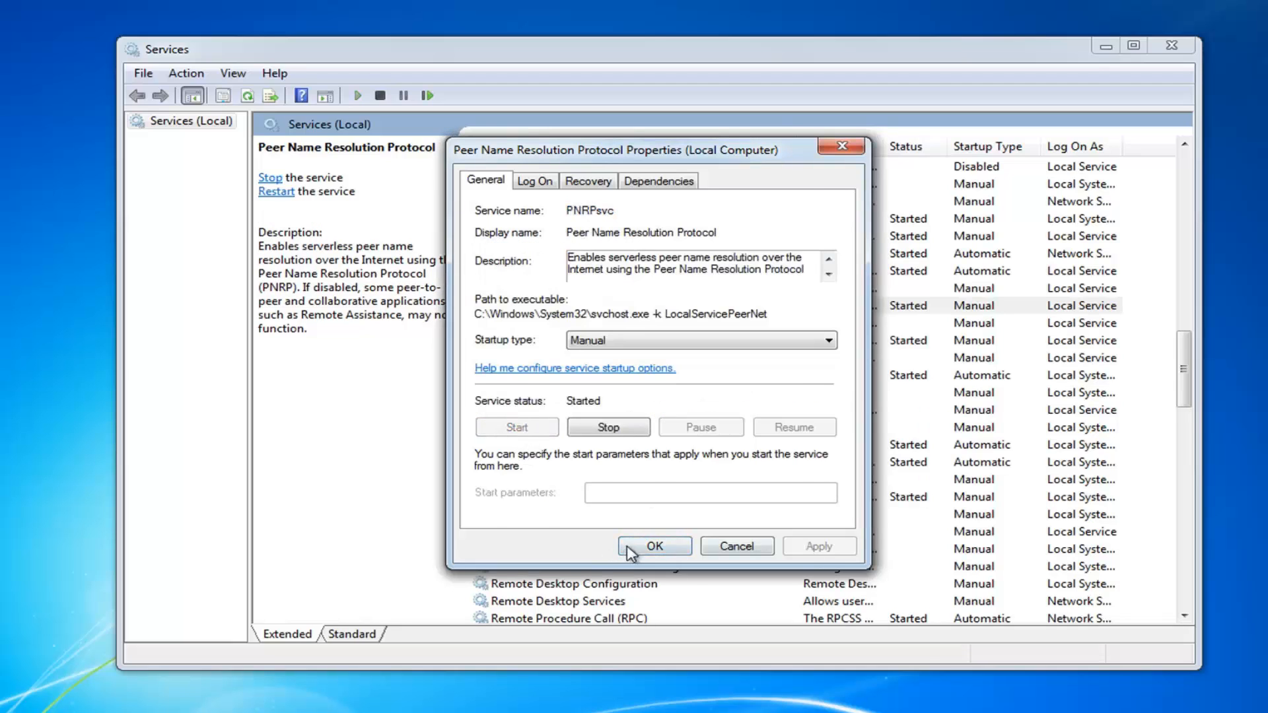
{"action": "left_click", "coordinate": [653, 546]}
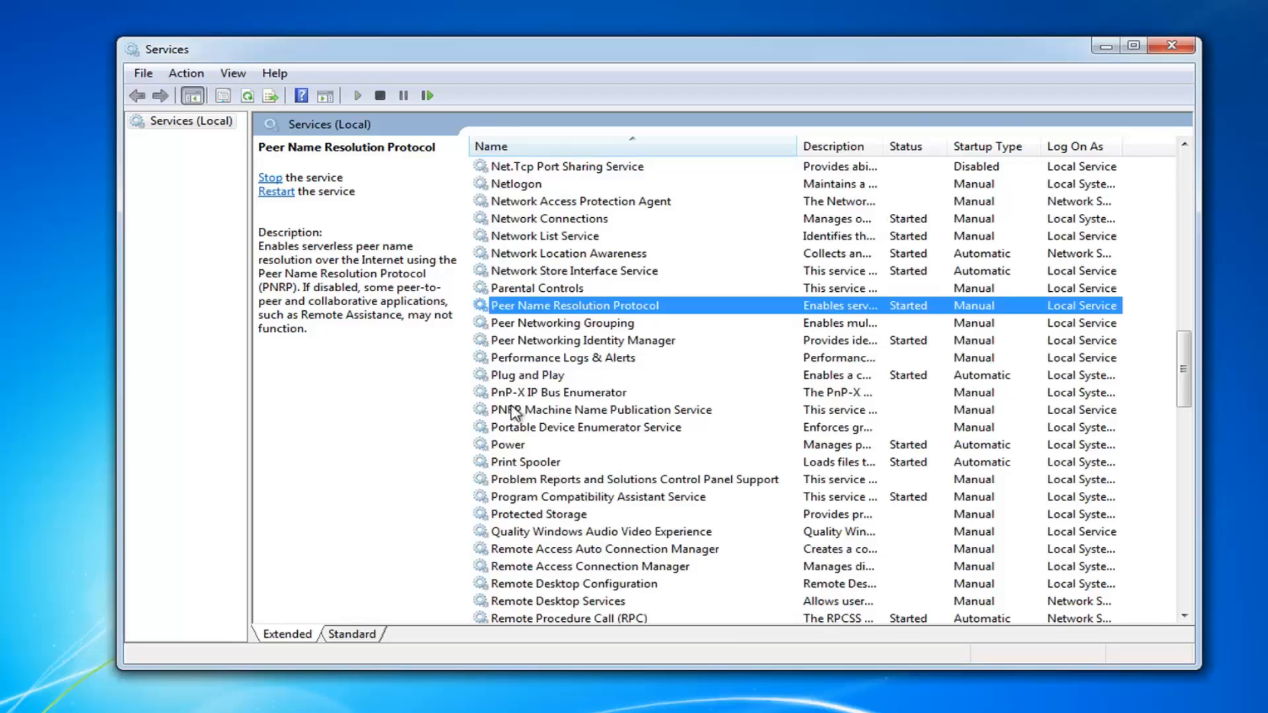
{"action": "mouse_move", "coordinate": [540, 319]}
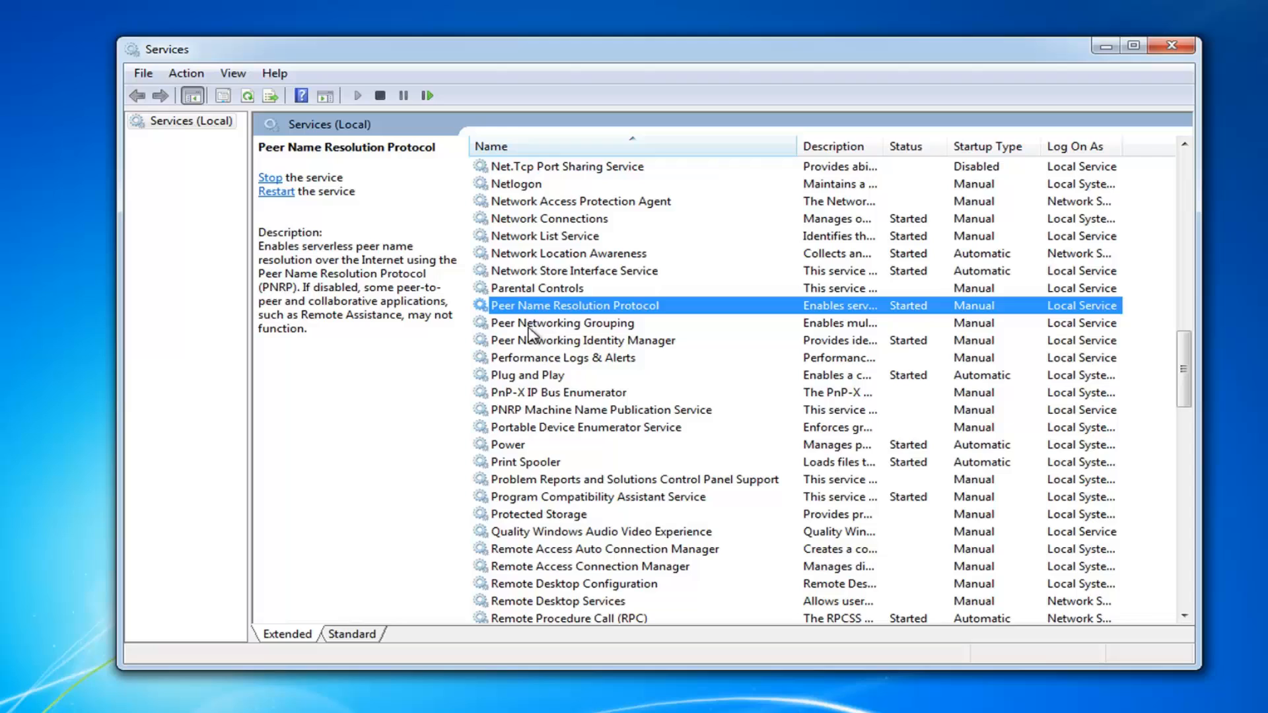
Step: Start Peer Networking Grouping, then select Peer Networking Identity Manager
{"action": "double_click", "coordinate": [561, 323]}
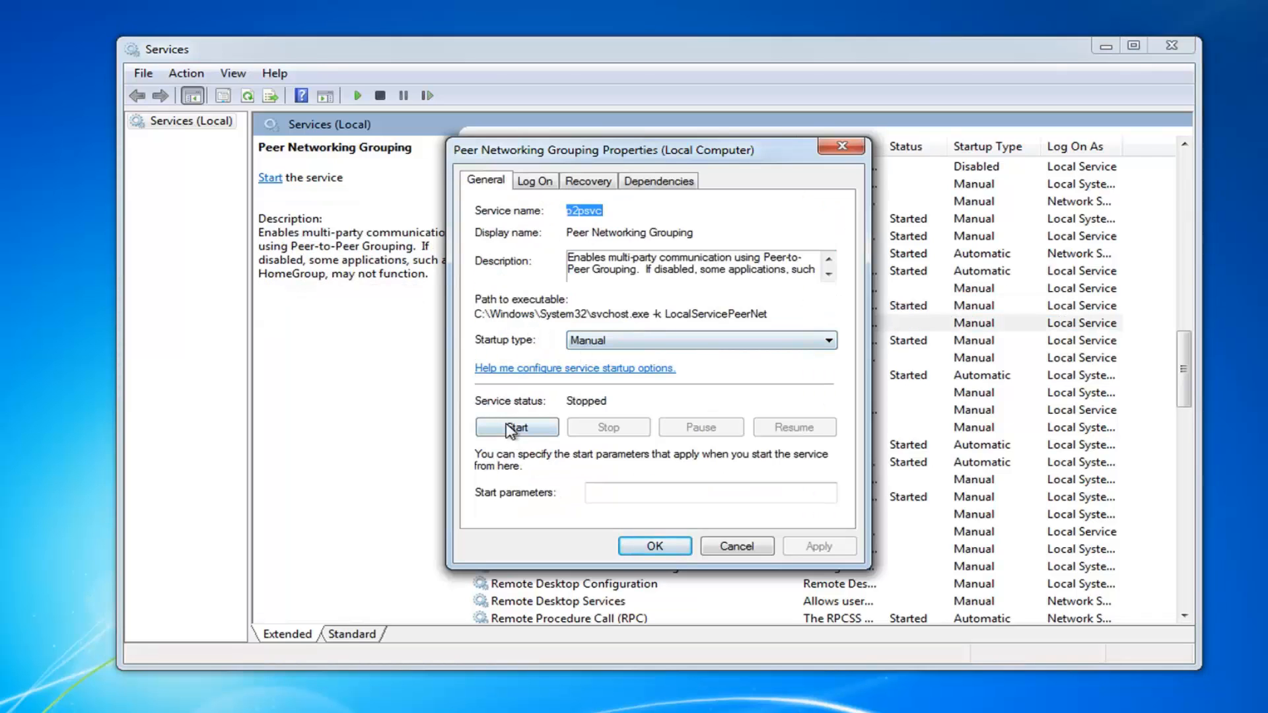
{"action": "left_click", "coordinate": [516, 427]}
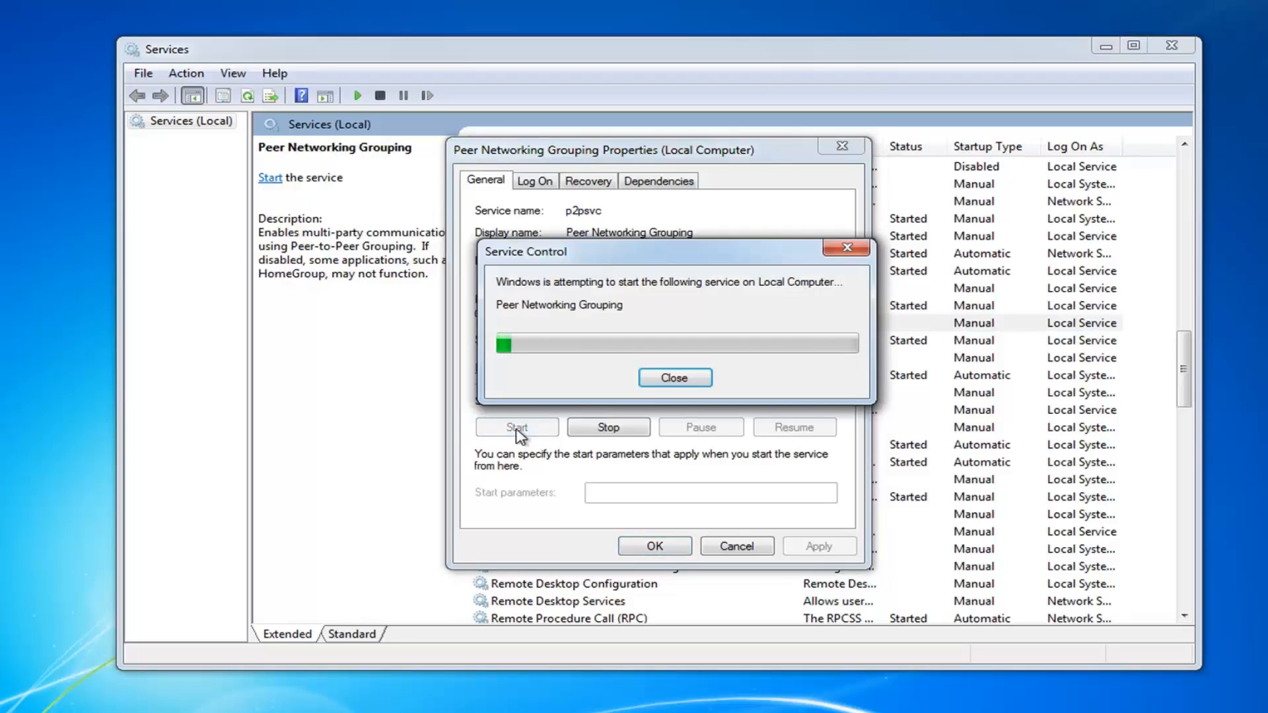
{"action": "left_click", "coordinate": [674, 377]}
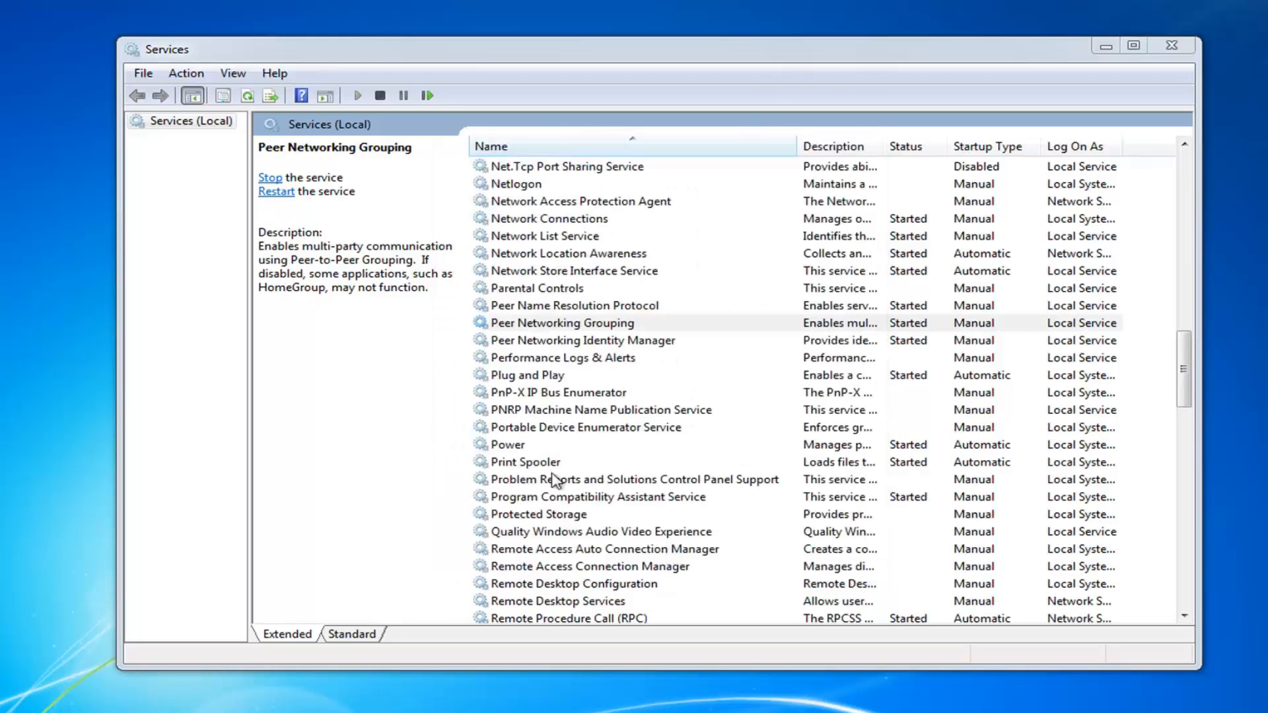
{"action": "left_click", "coordinate": [581, 339]}
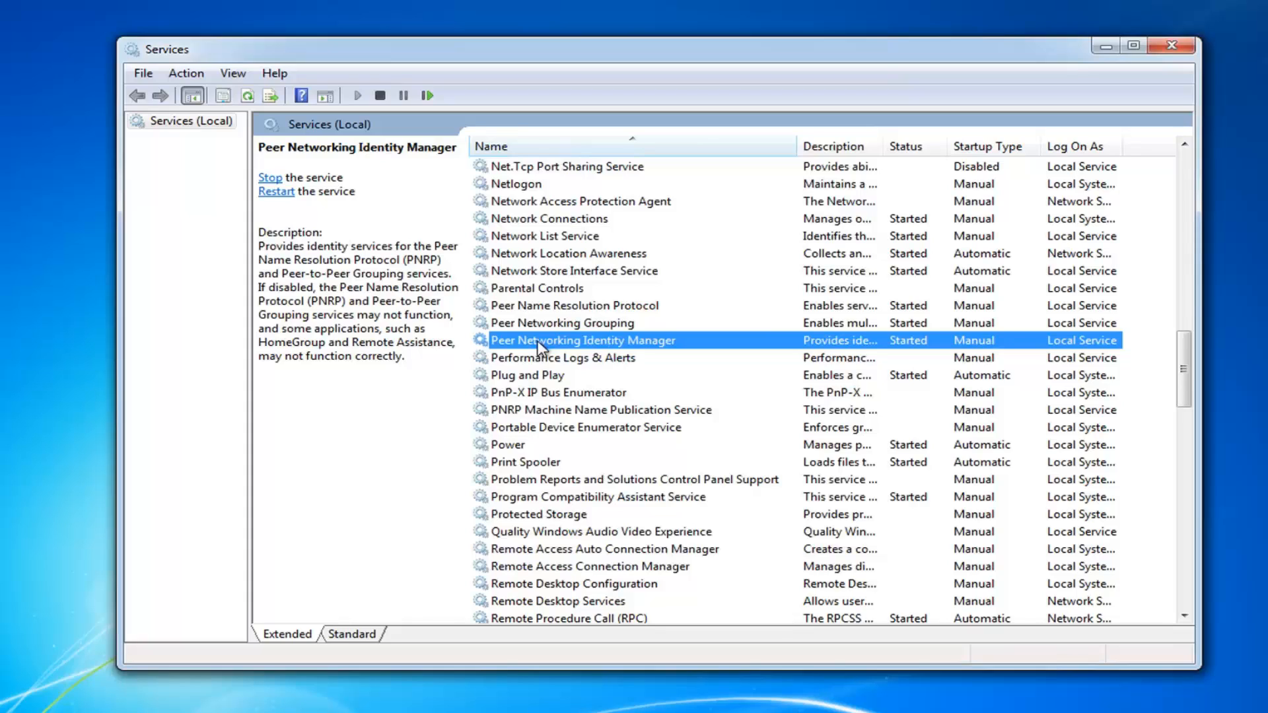
Step: Check Peer Networking Identity Manager's properties, then select PNRP Machine Name Publication Service
{"action": "double_click", "coordinate": [581, 340]}
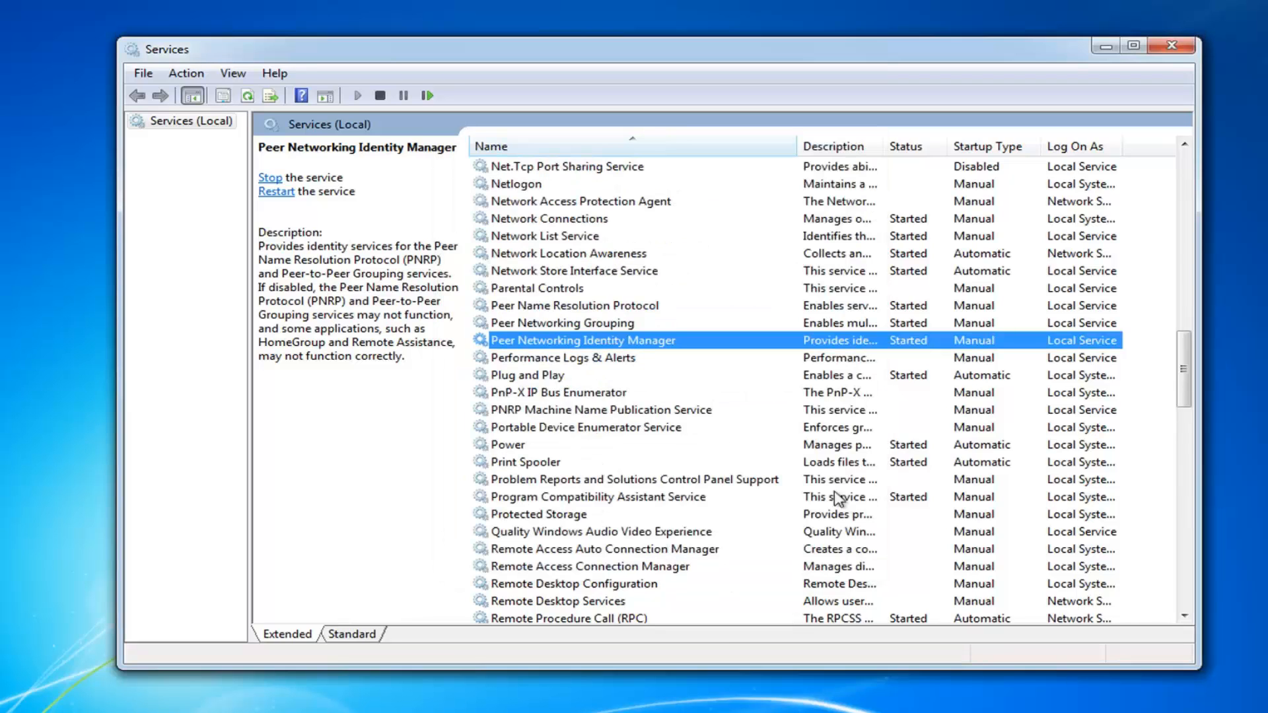
{"action": "scroll", "scroll_direction": "down", "scroll_amount": 3}
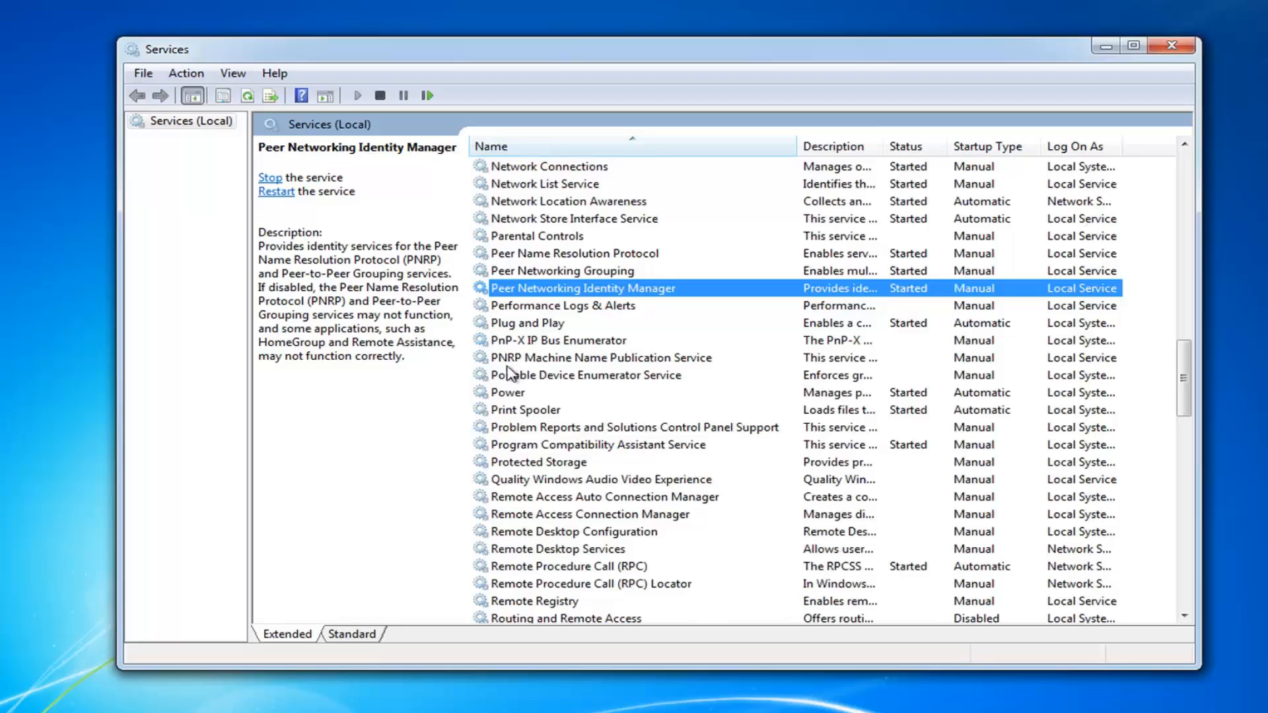
{"action": "mouse_move", "coordinate": [540, 368]}
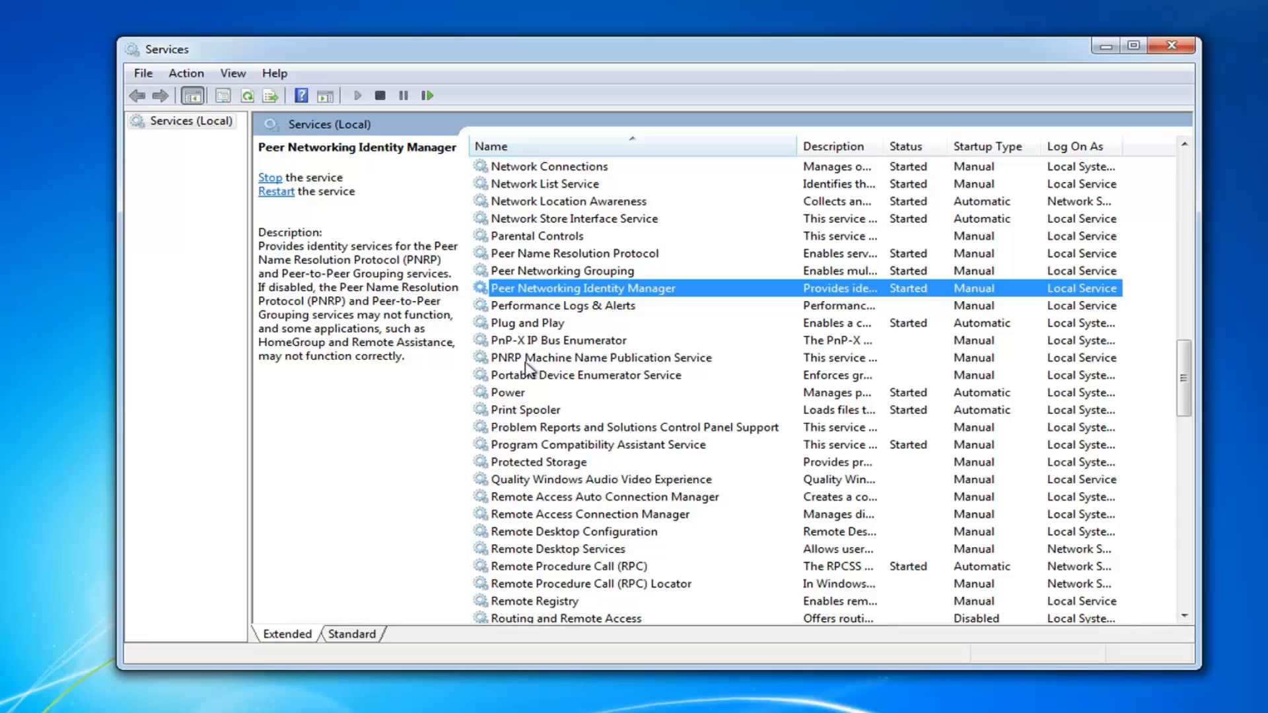
{"action": "left_click", "coordinate": [601, 357]}
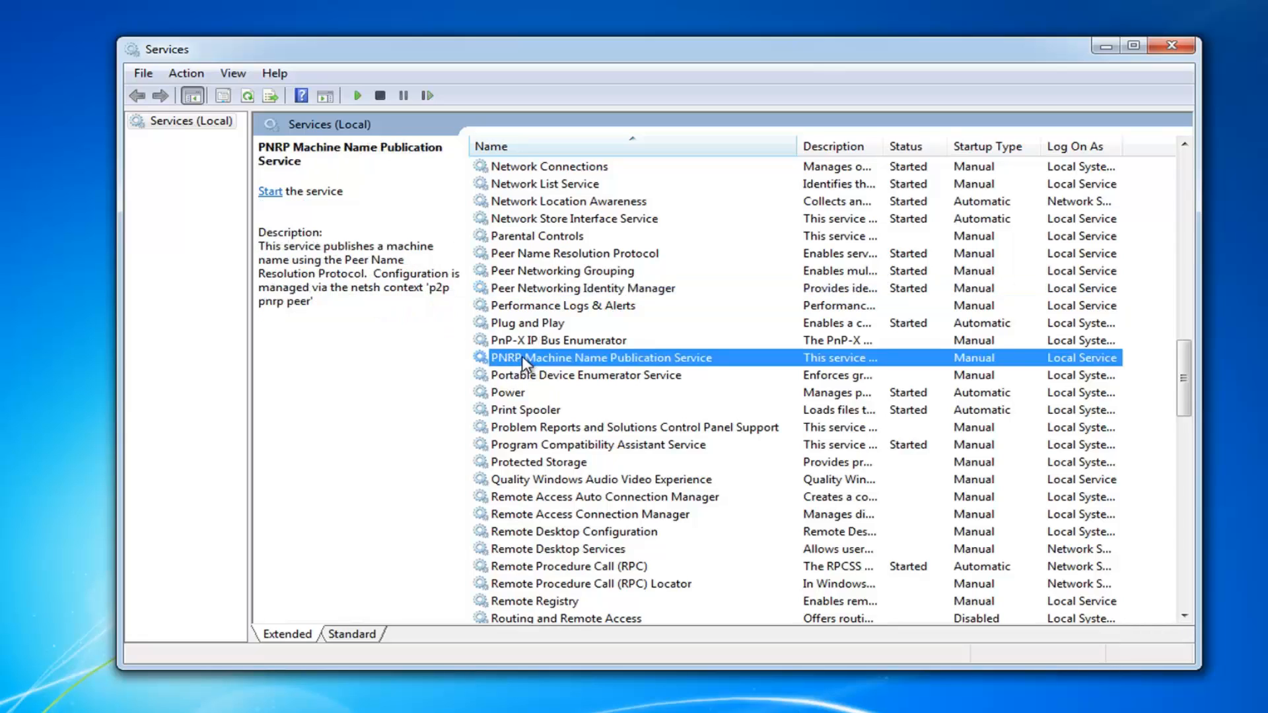
{"action": "mouse_move", "coordinate": [713, 370]}
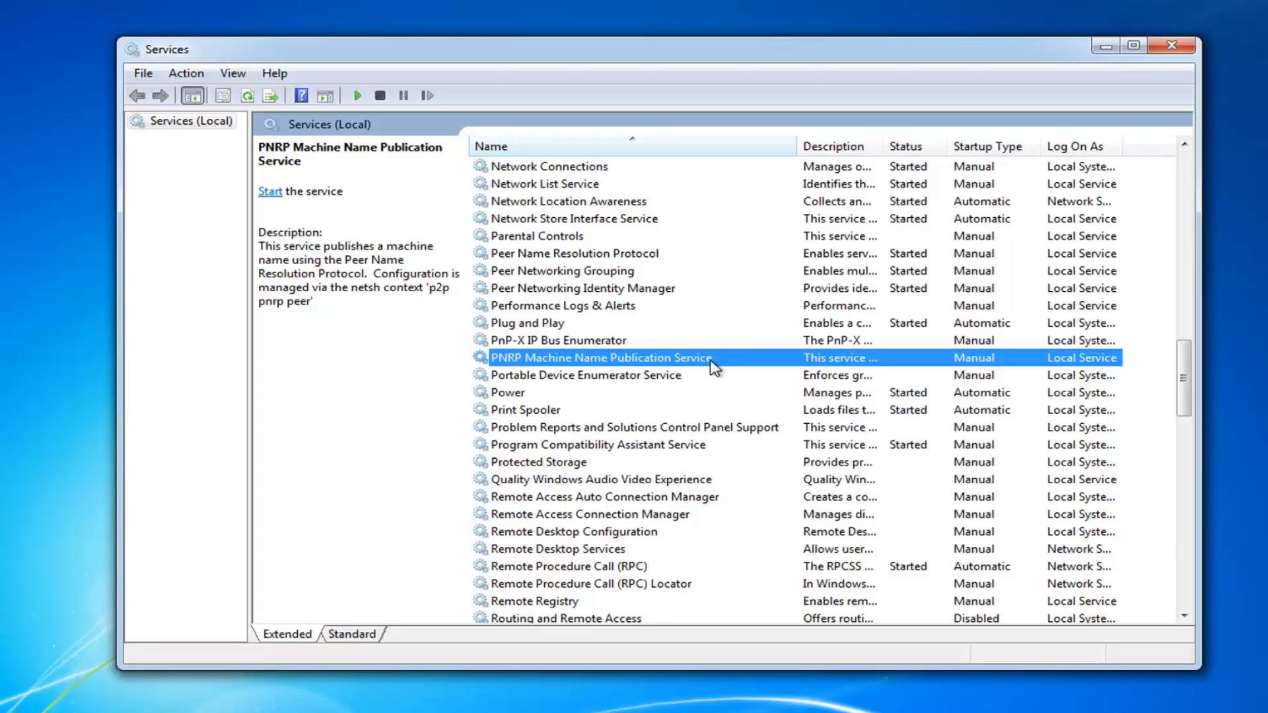
{"action": "mouse_move", "coordinate": [686, 365]}
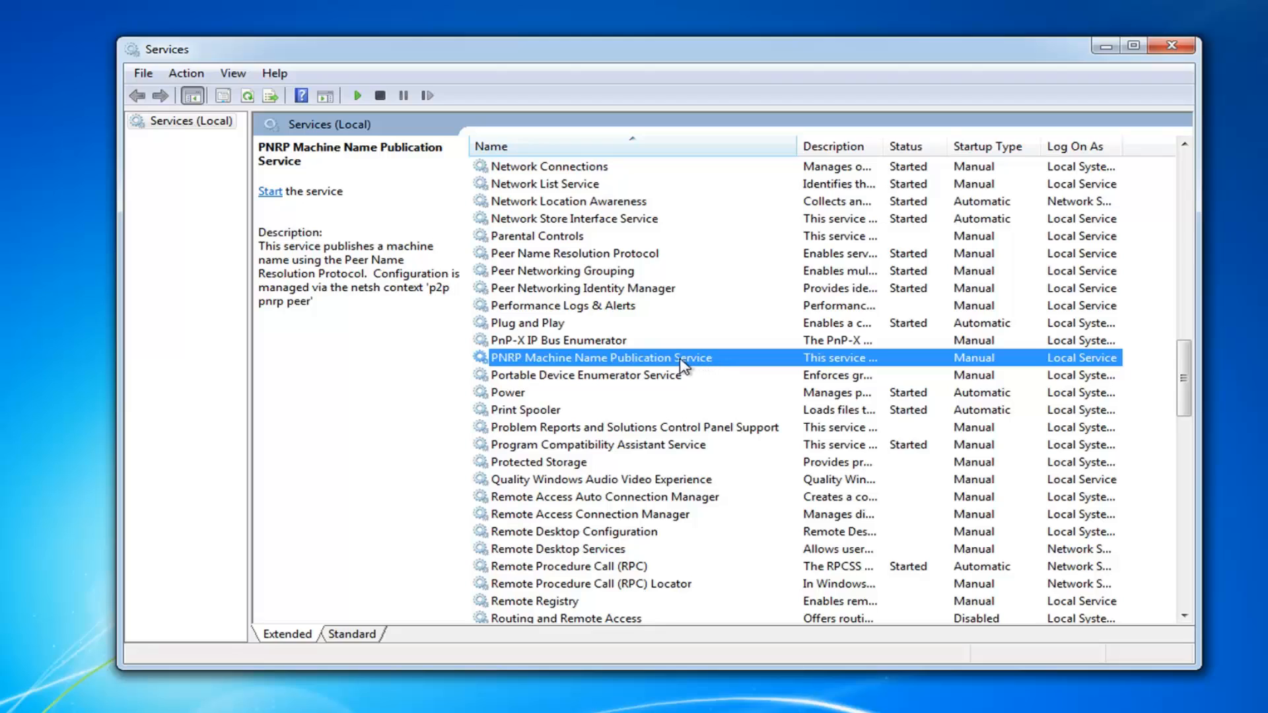
Step: Start PNRP Machine Name Publication Service and close the Services console
{"action": "double_click", "coordinate": [601, 357]}
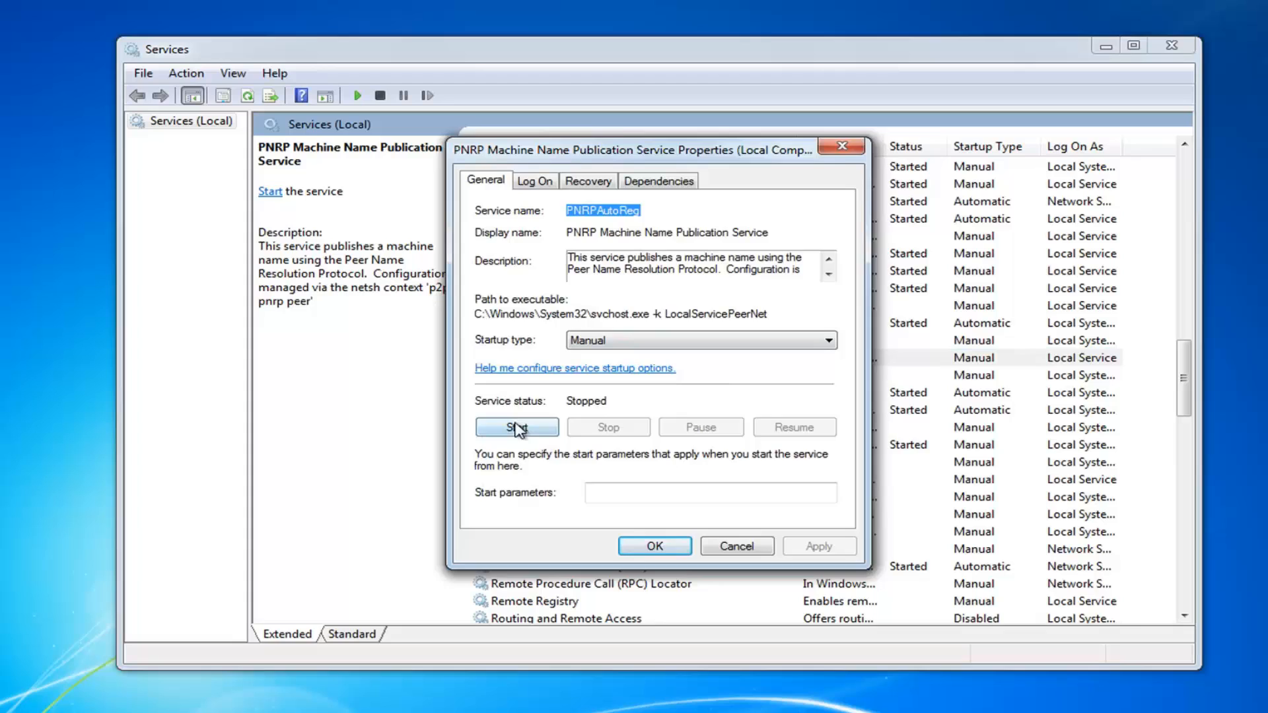
{"action": "left_click", "coordinate": [516, 427]}
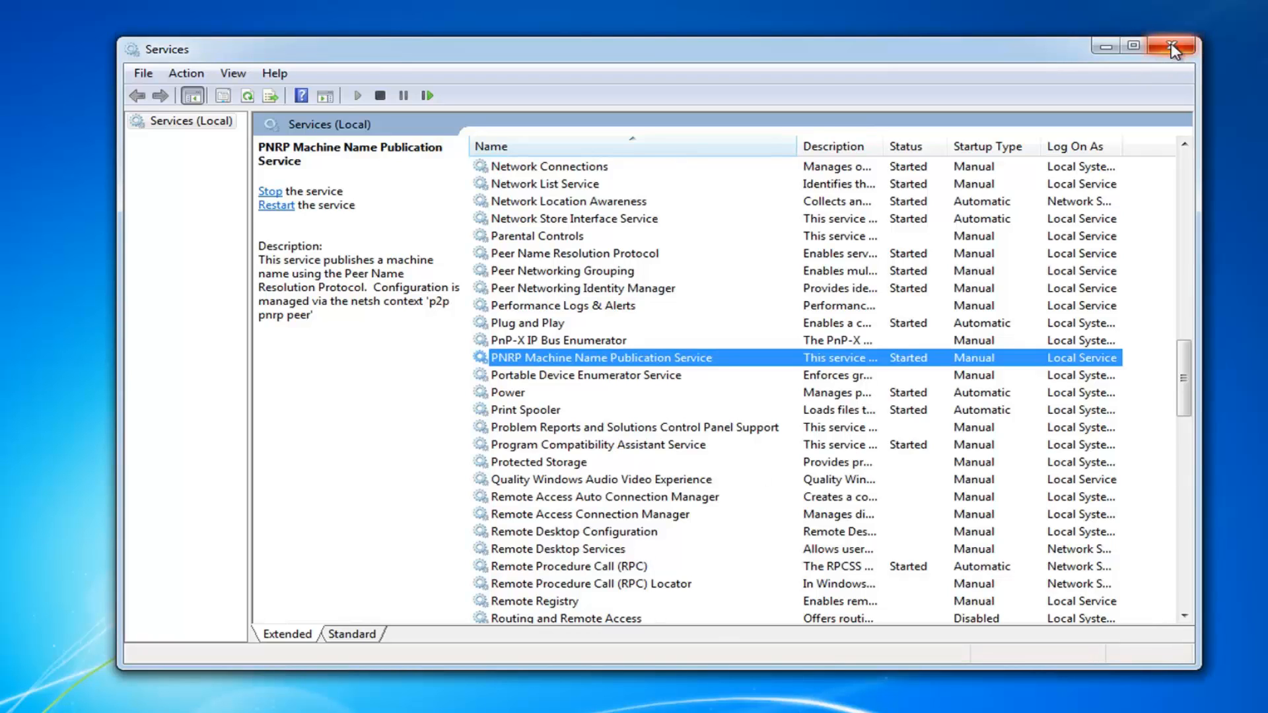
{"action": "left_click", "coordinate": [1172, 47]}
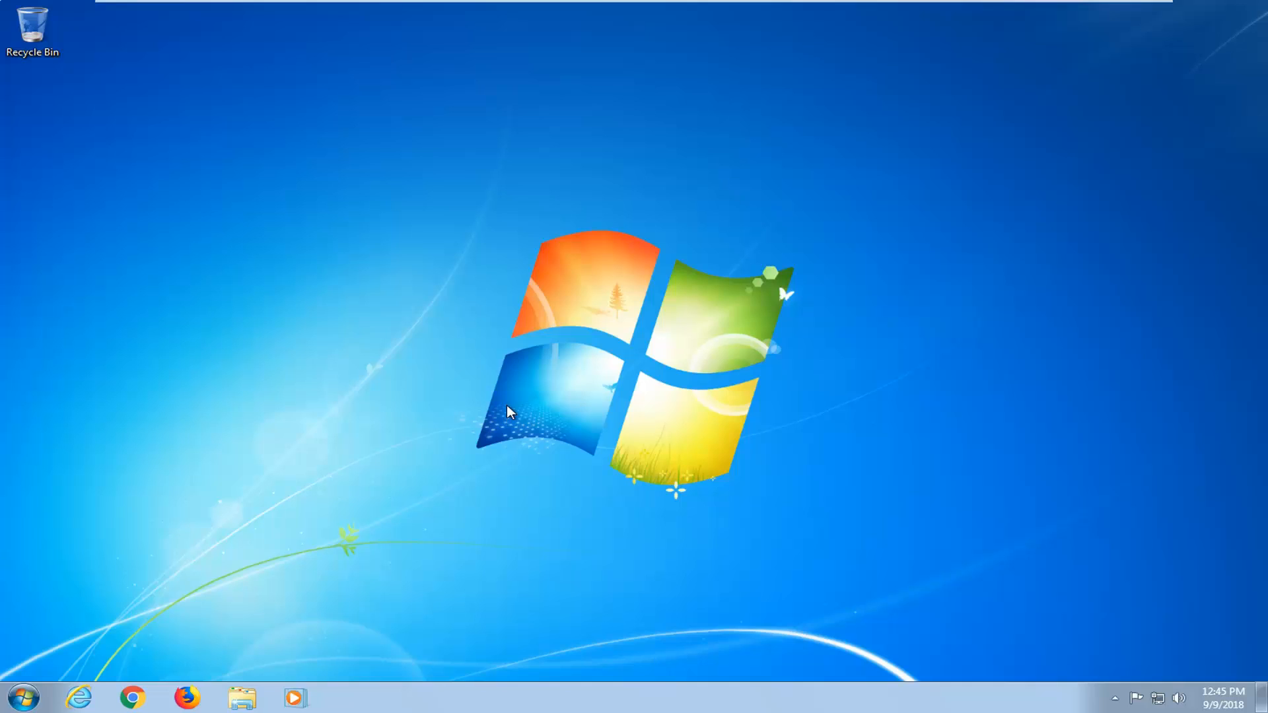
{"action": "mouse_move", "coordinate": [589, 456]}
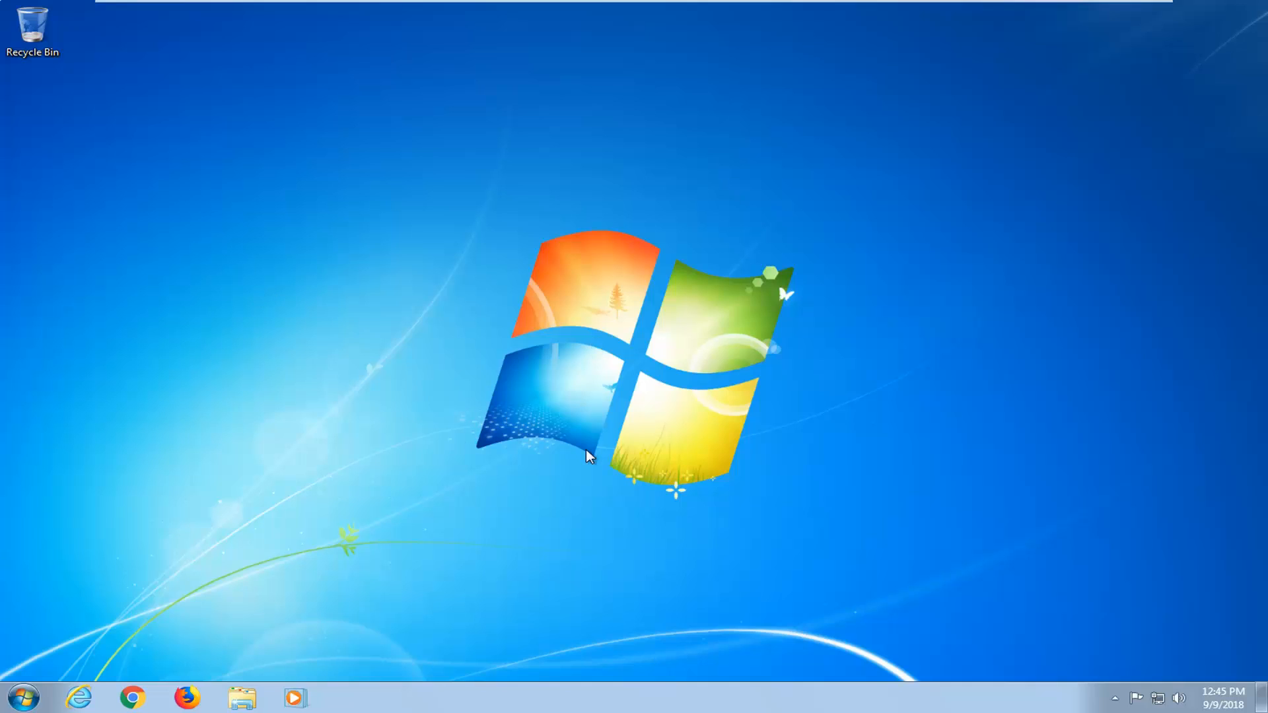
Step: Search the Start Menu for 'homegroup' and launch 'Find and fix problems with homegroup'
{"action": "left_click", "coordinate": [22, 697]}
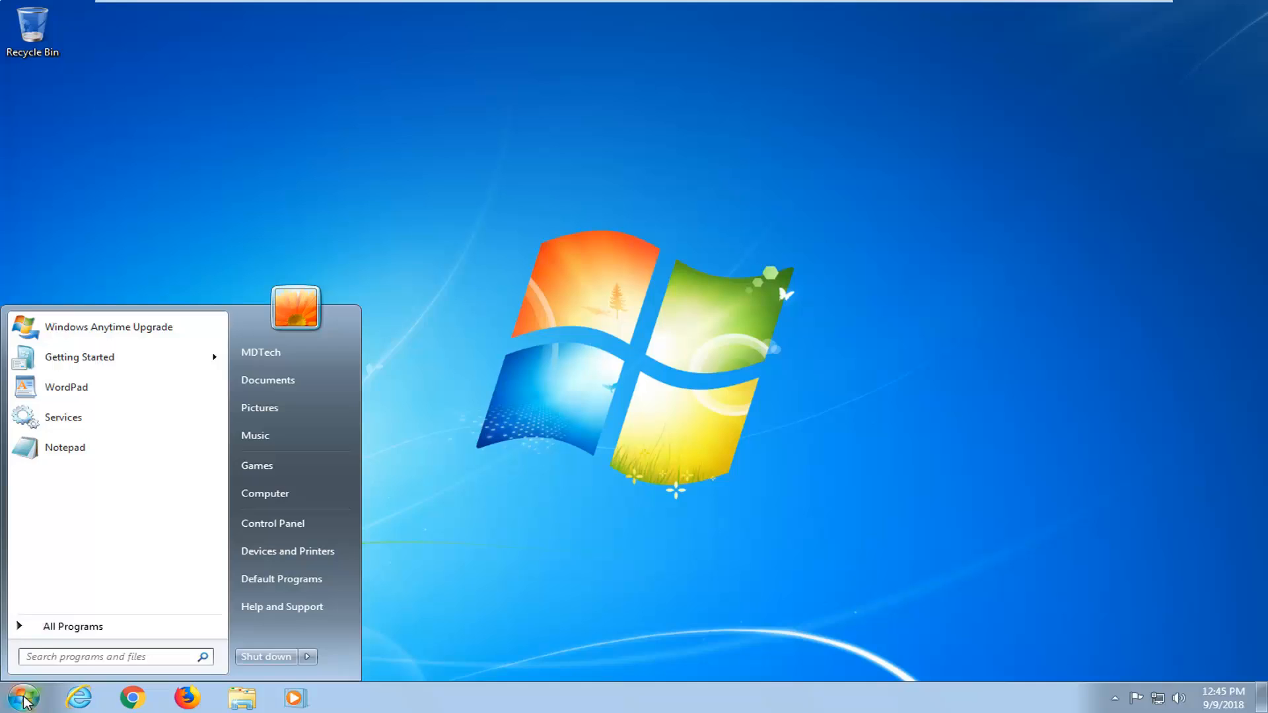
{"action": "type", "text": "homegroup"}
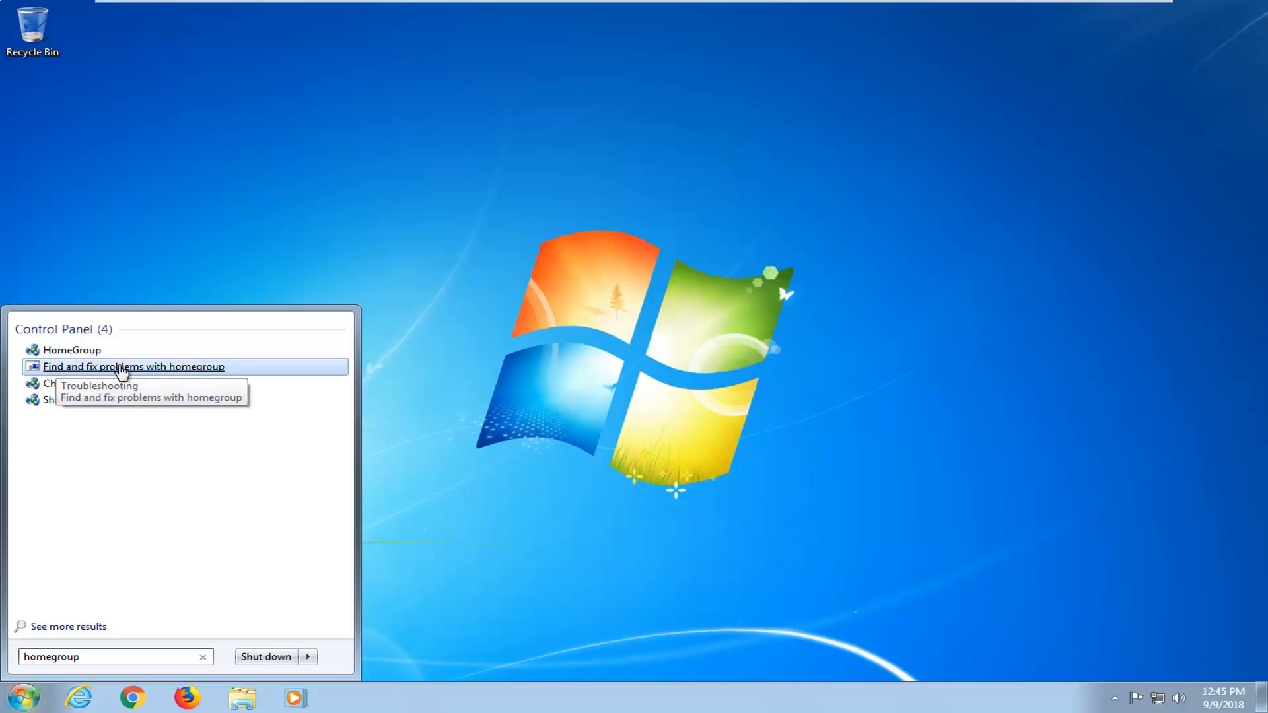
{"action": "left_click", "coordinate": [132, 366]}
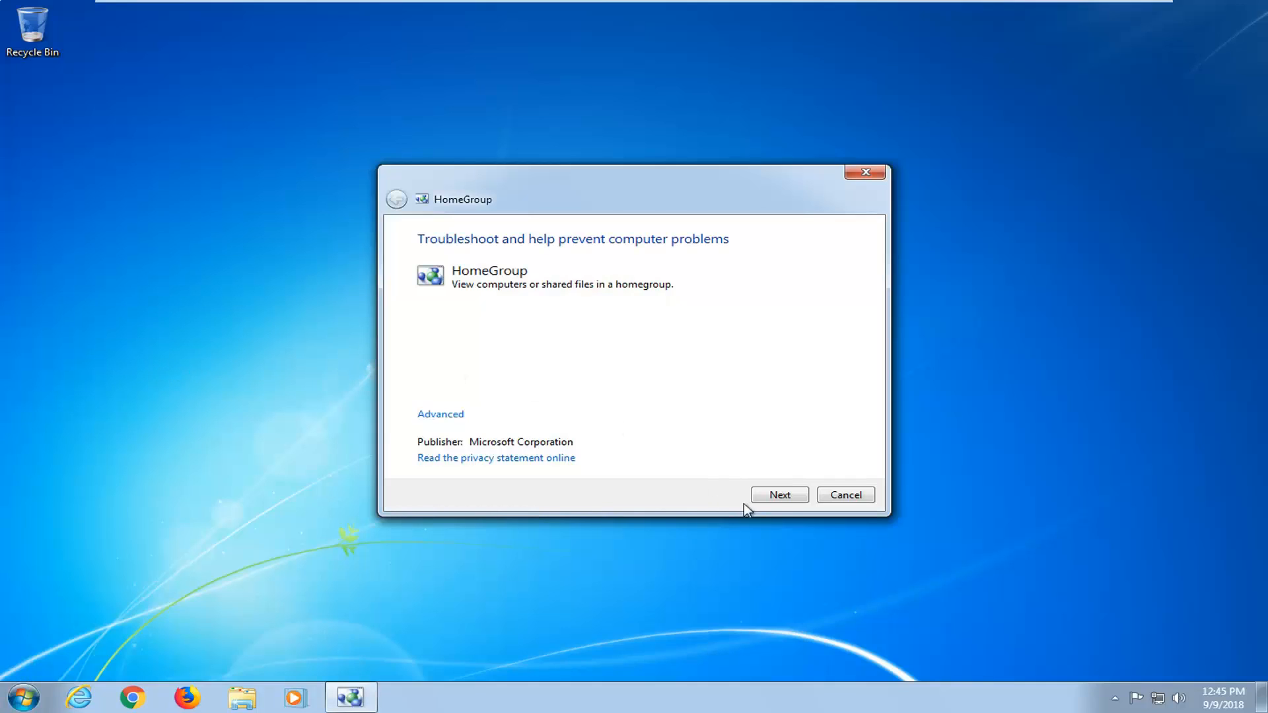
Step: Run network diagnostics and apply the fix changing the network location to Home
{"action": "left_click", "coordinate": [779, 494]}
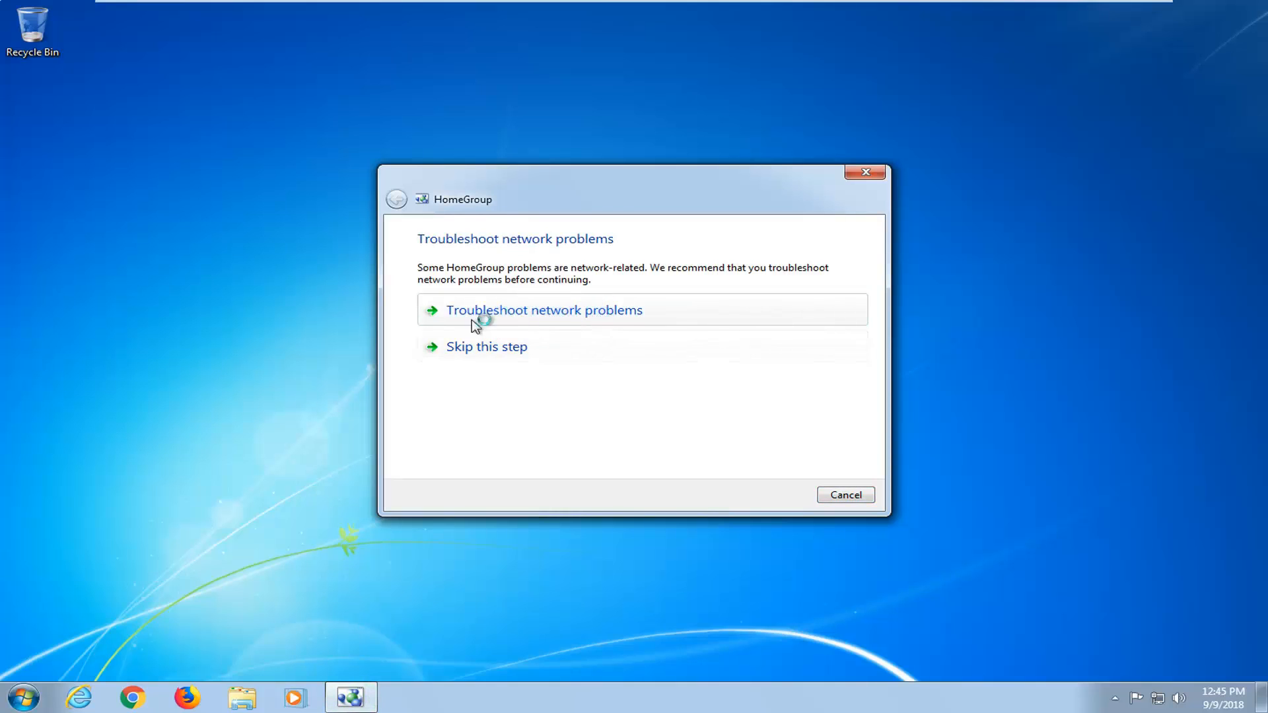
{"action": "left_click", "coordinate": [543, 310]}
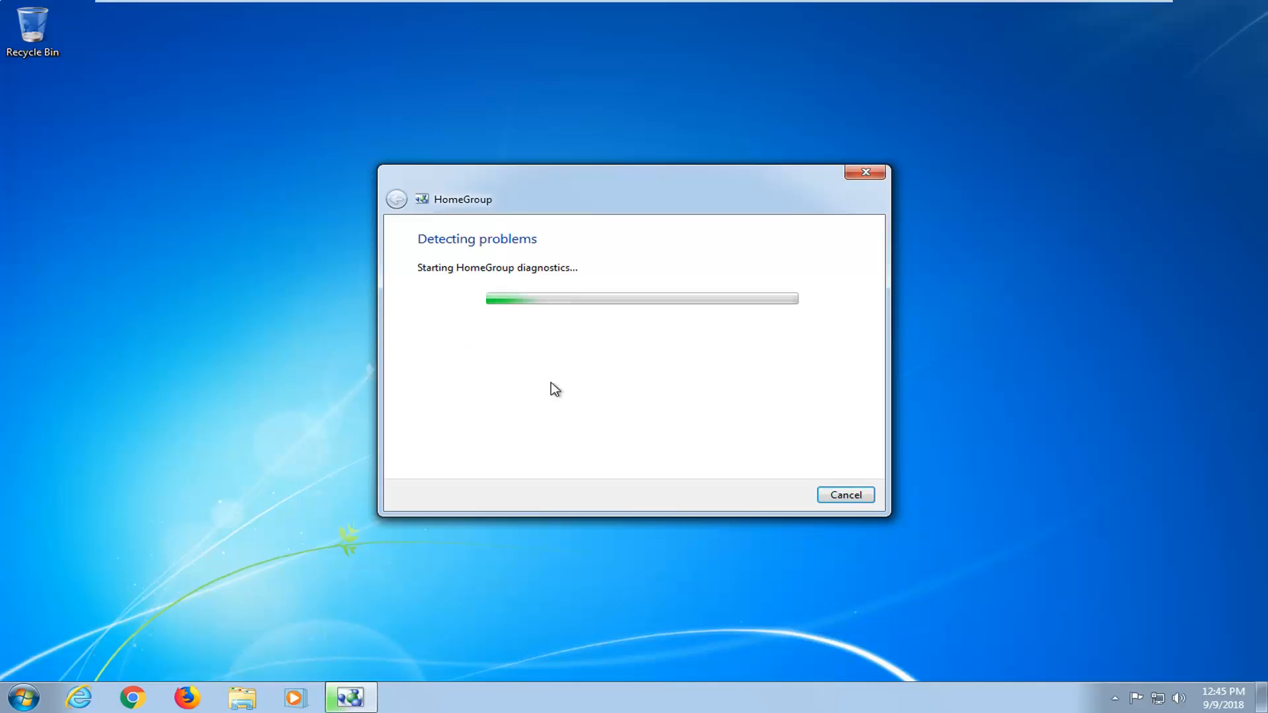
{"action": "mouse_move", "coordinate": [546, 390]}
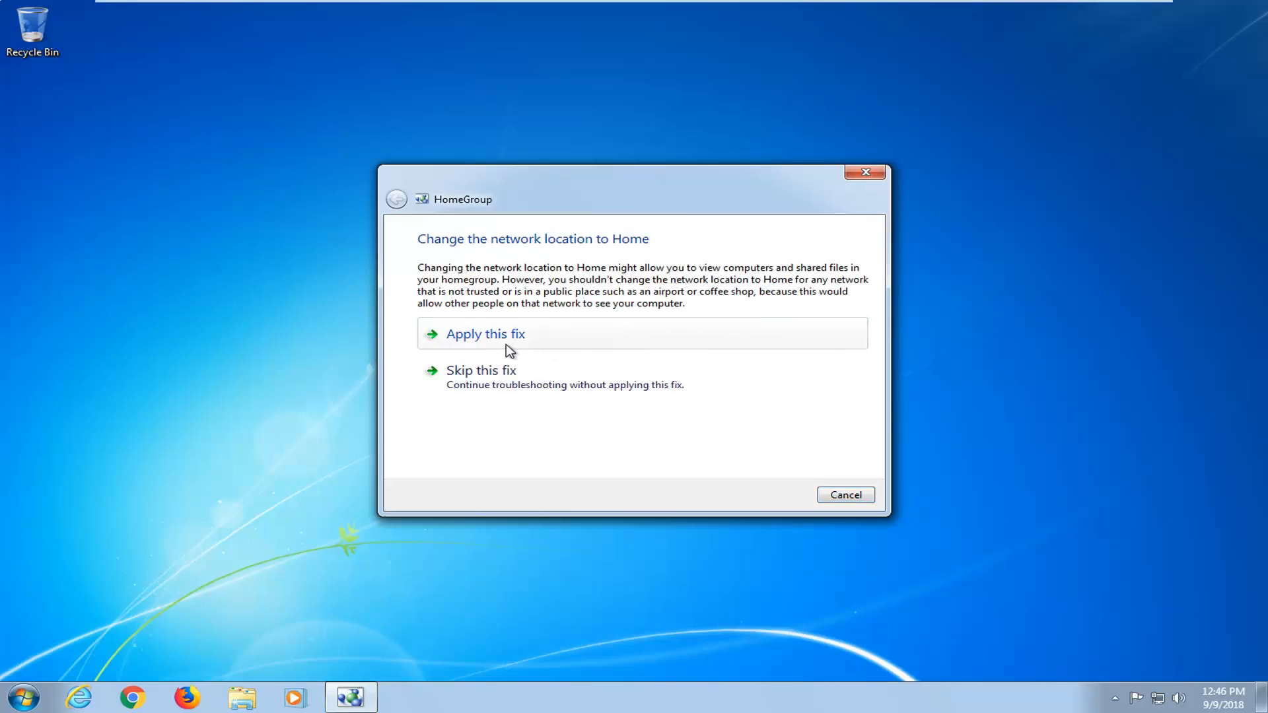
{"action": "mouse_move", "coordinate": [499, 339]}
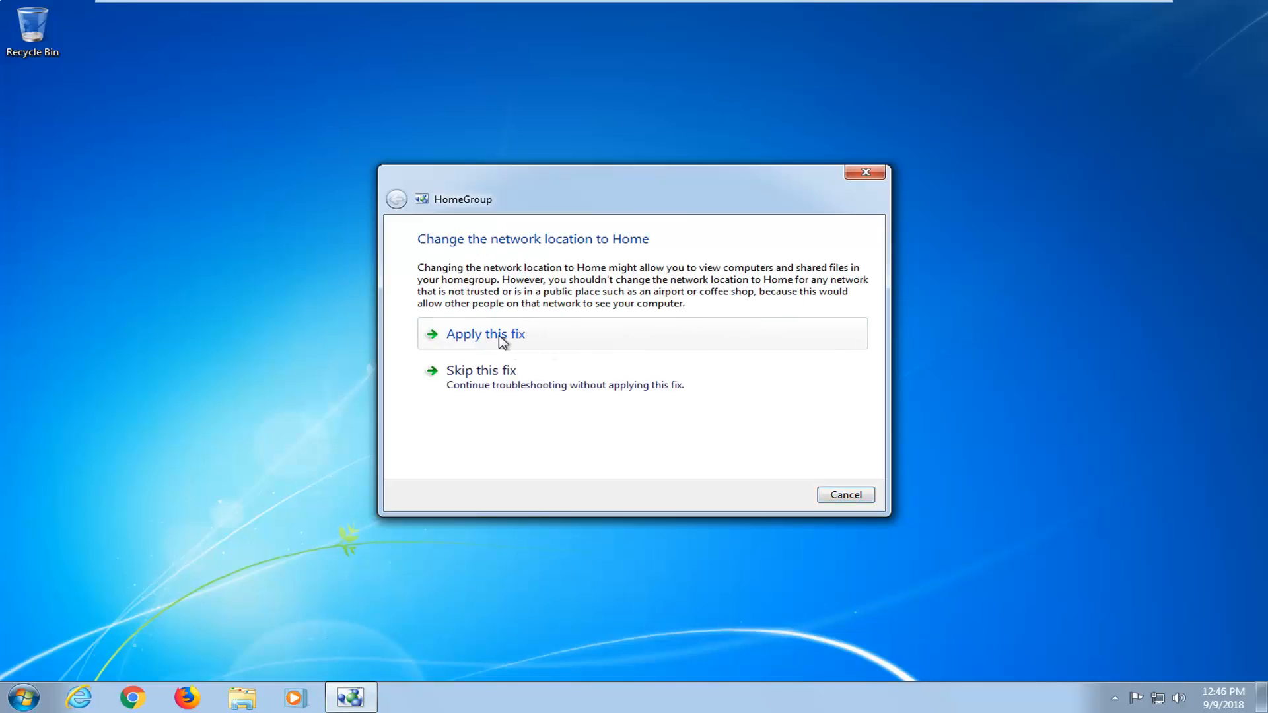
{"action": "left_click", "coordinate": [484, 333]}
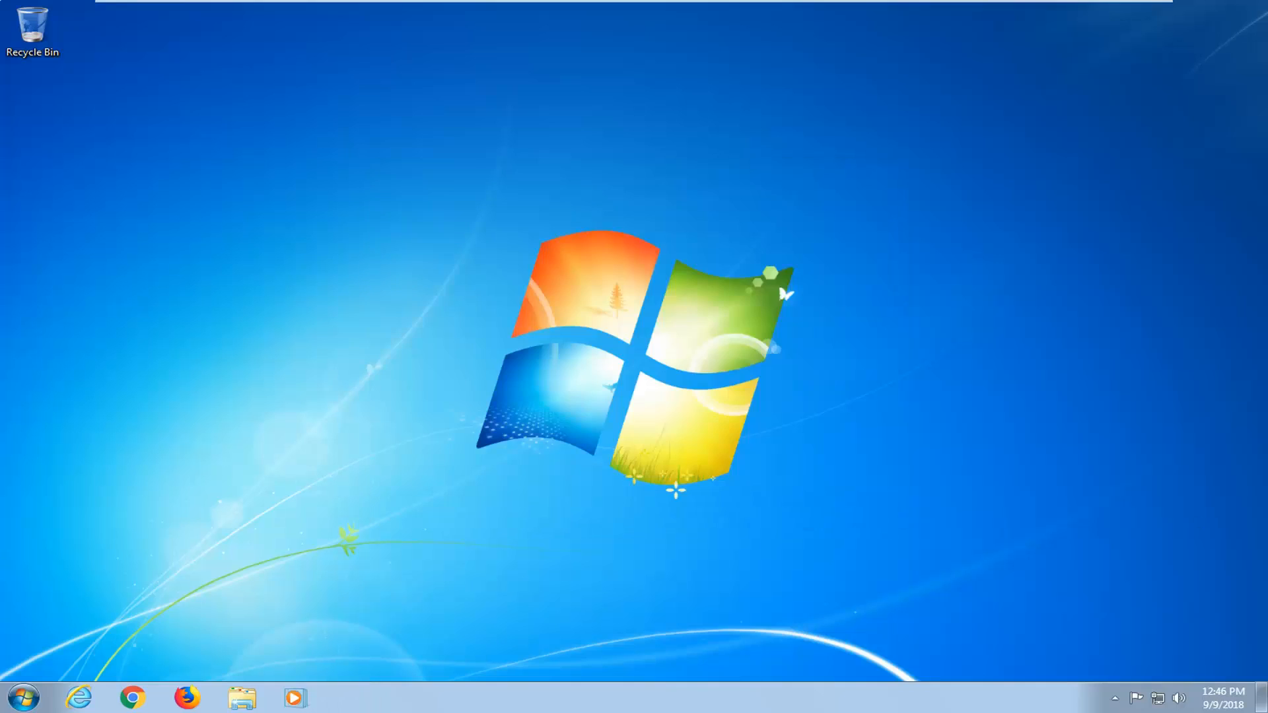
{"action": "mouse_move", "coordinate": [428, 469]}
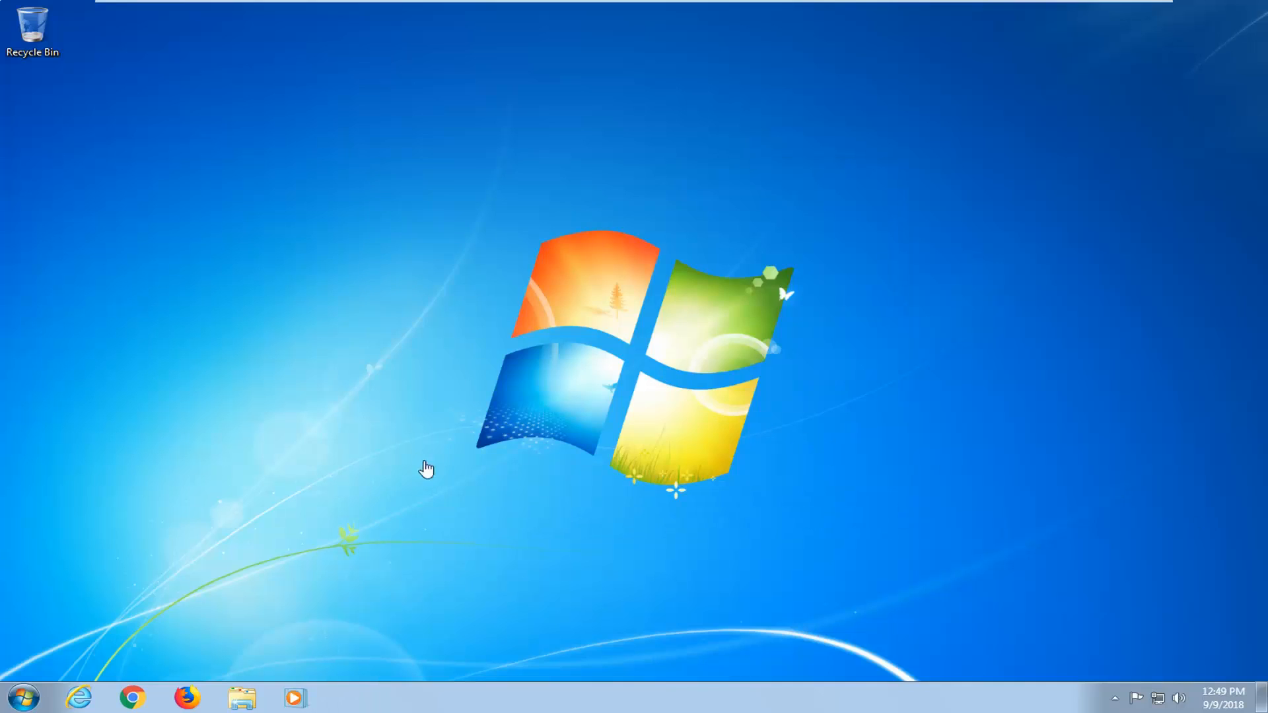
{"action": "mouse_move", "coordinate": [566, 463]}
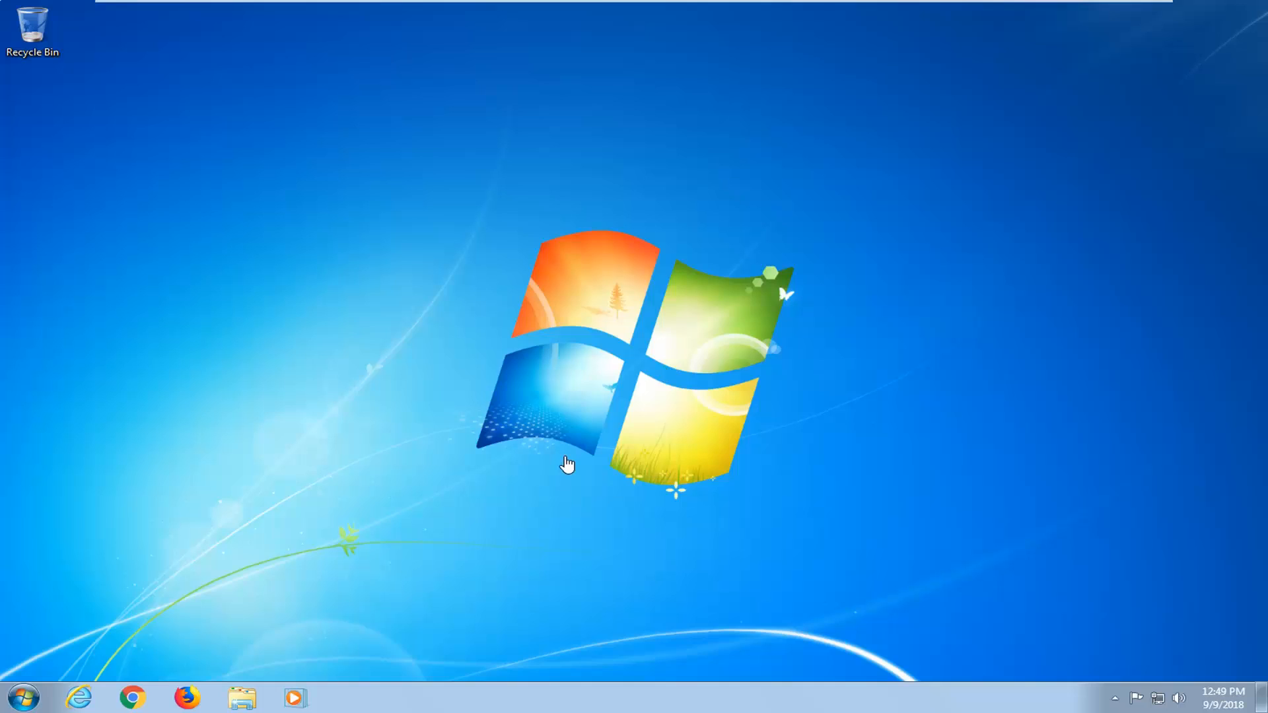
{"action": "mouse_move", "coordinate": [640, 500]}
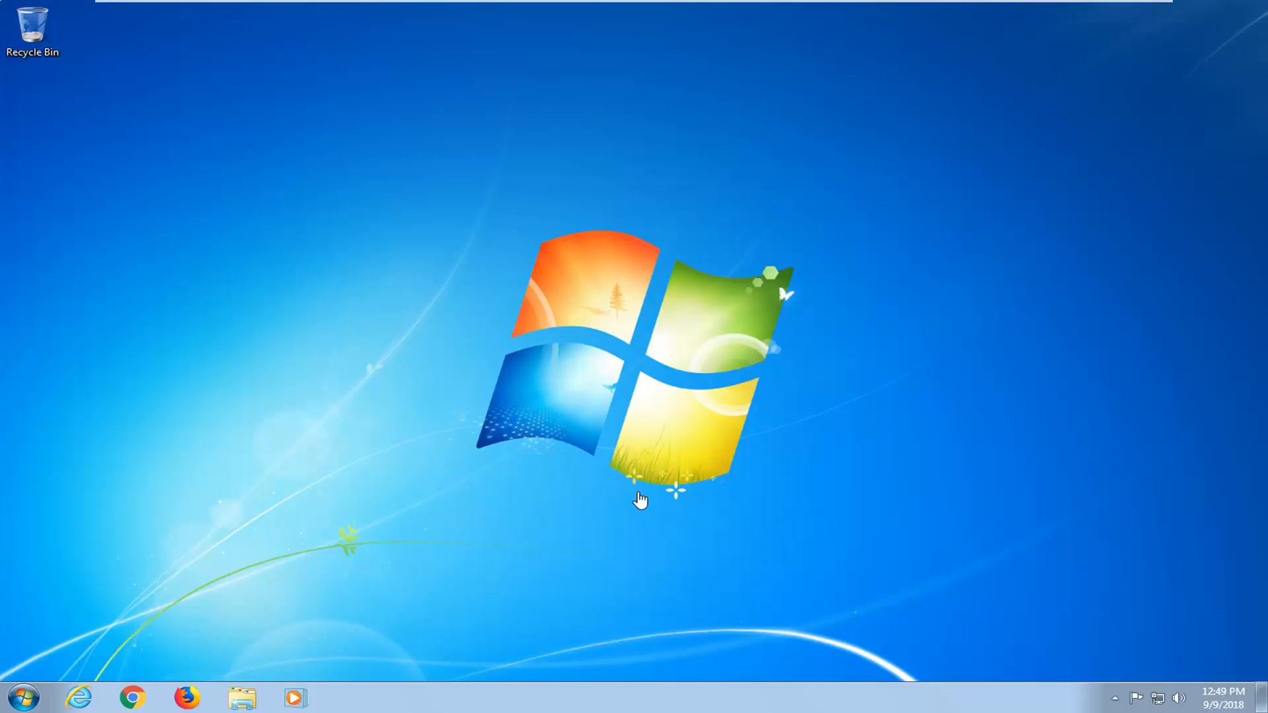
{"action": "mouse_move", "coordinate": [668, 471]}
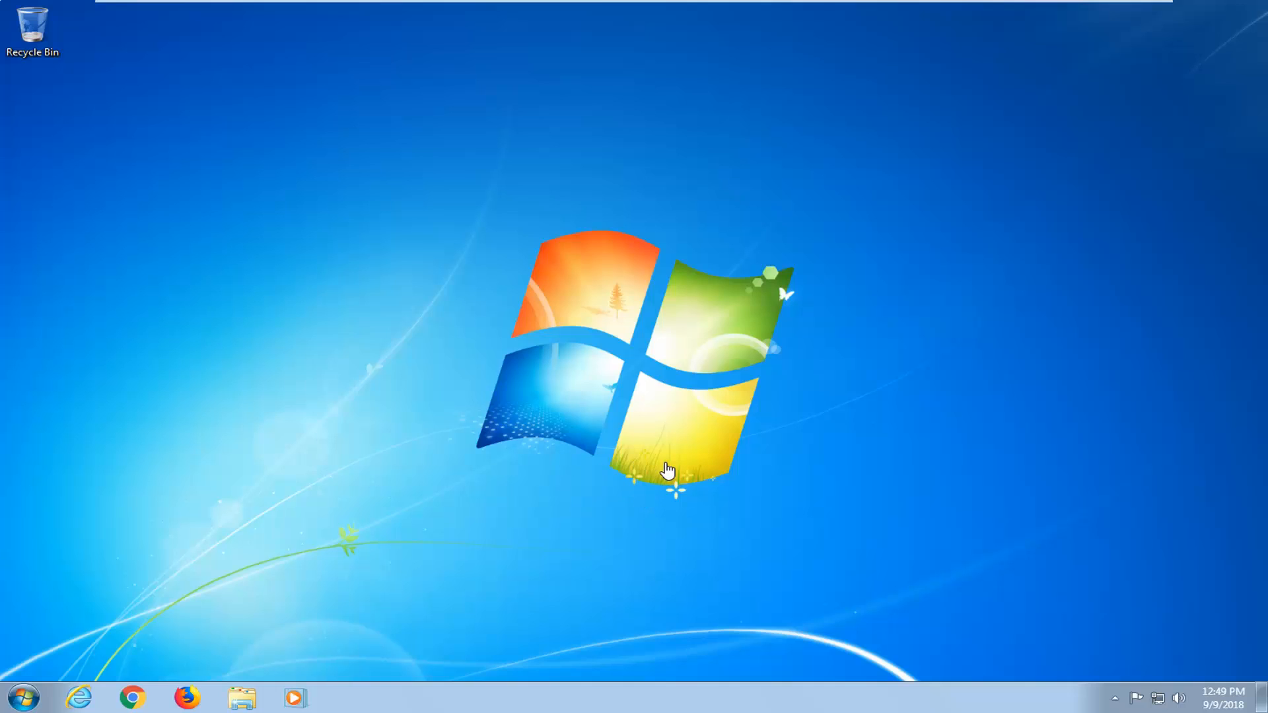